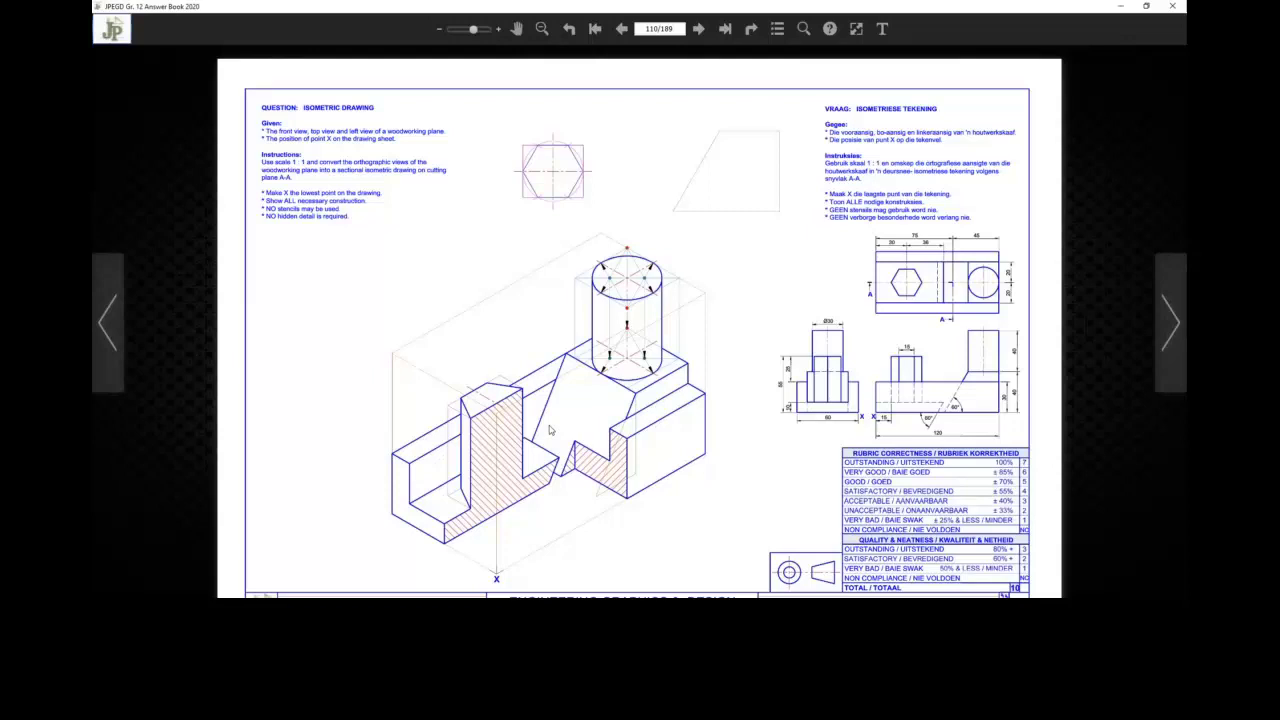
Step: Advance to the next answer page showing the bracket isometric drawing with its hole
left_click(696, 28)
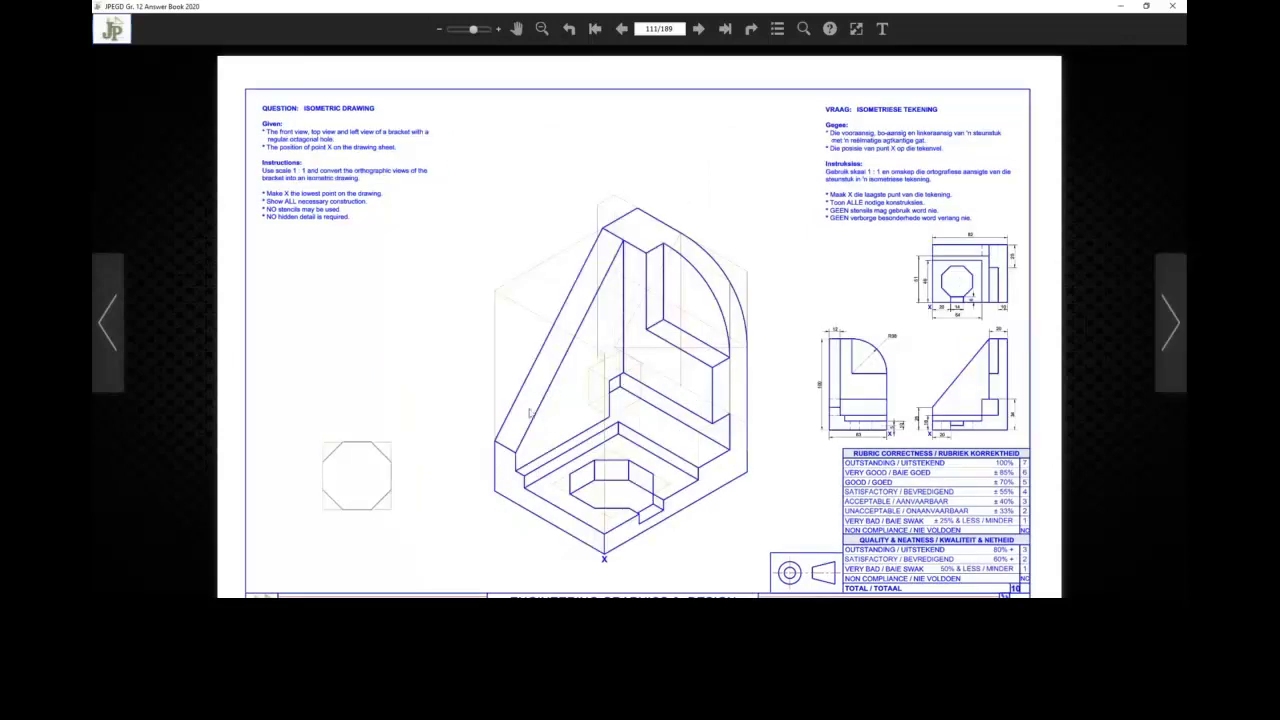
mouse_move(732, 350)
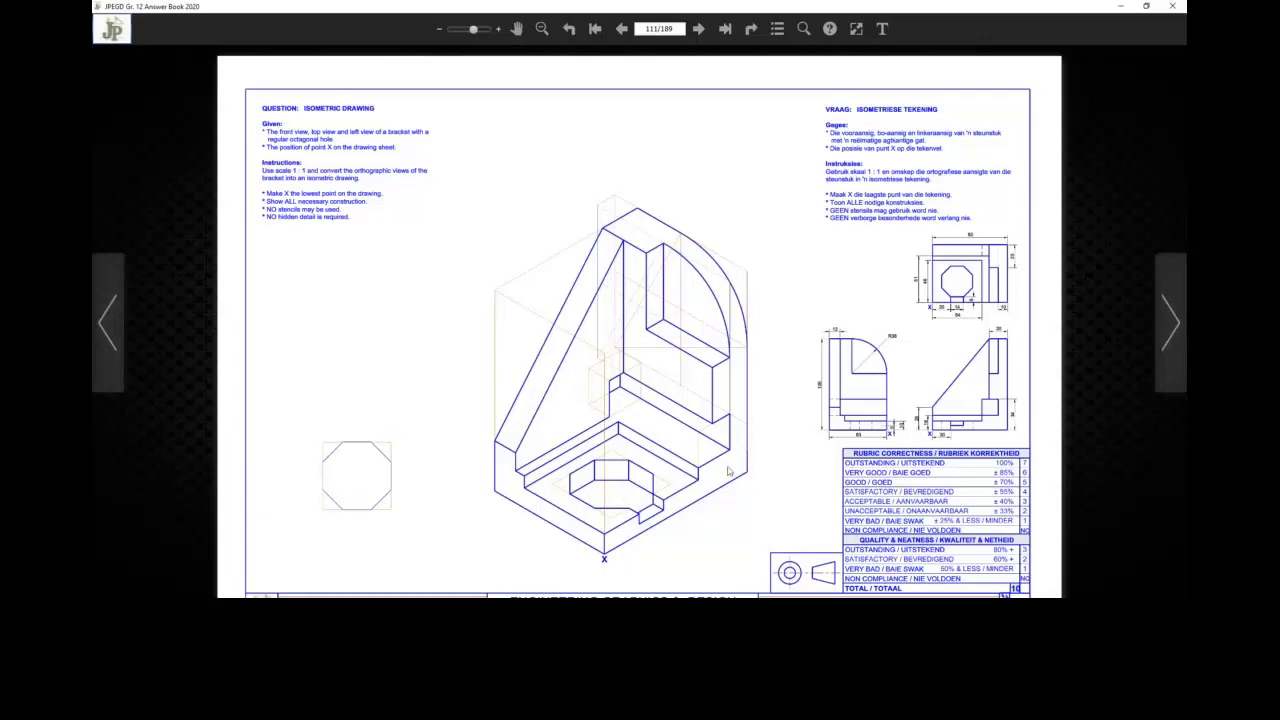
mouse_move(696, 414)
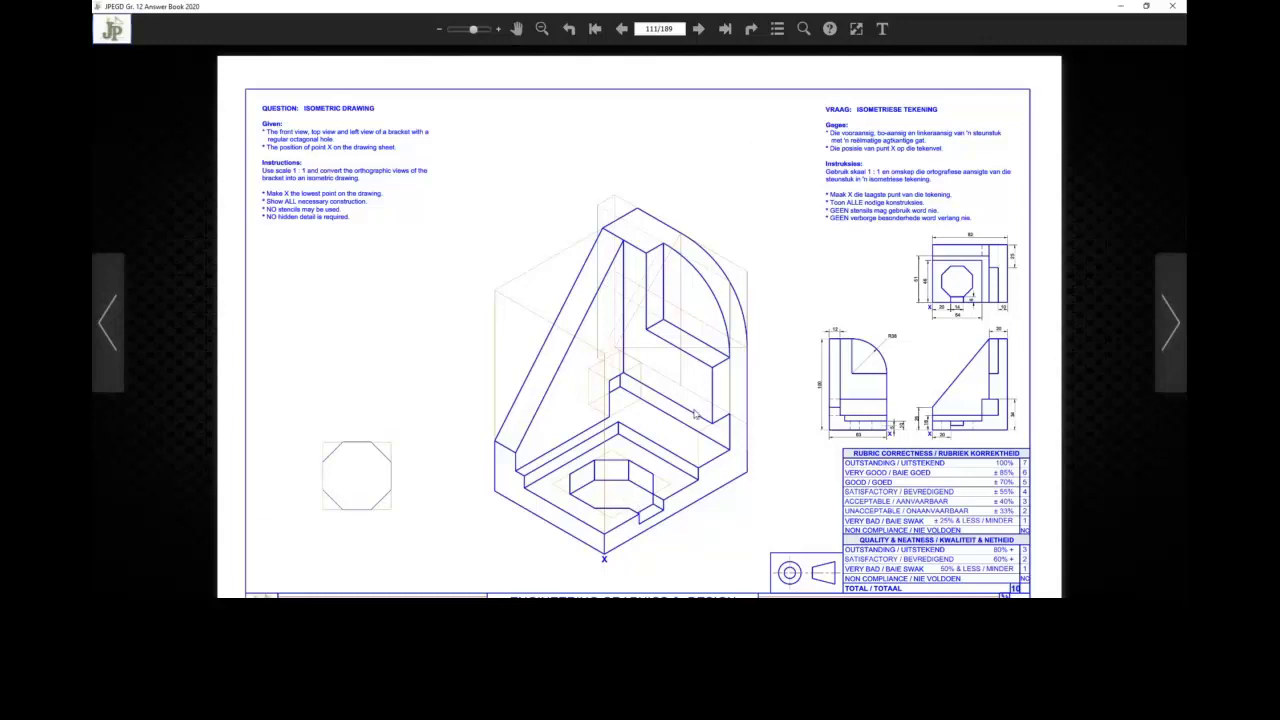
mouse_move(720, 300)
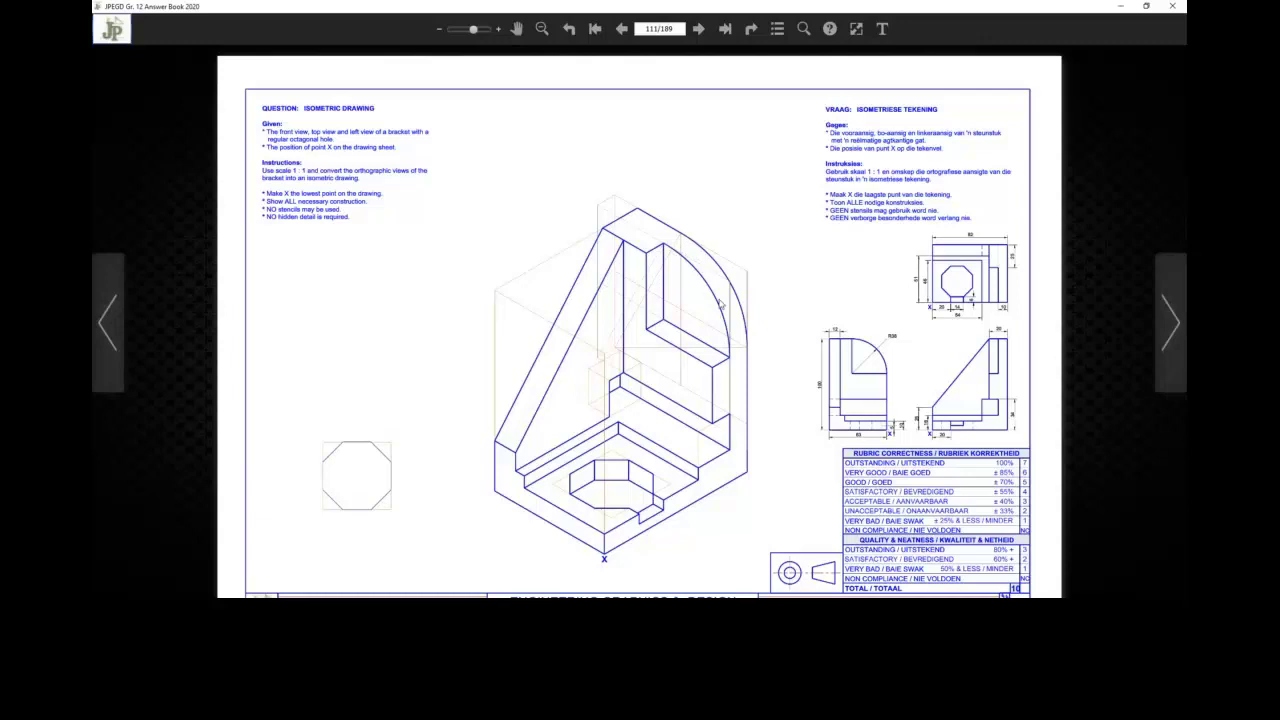
mouse_move(752, 352)
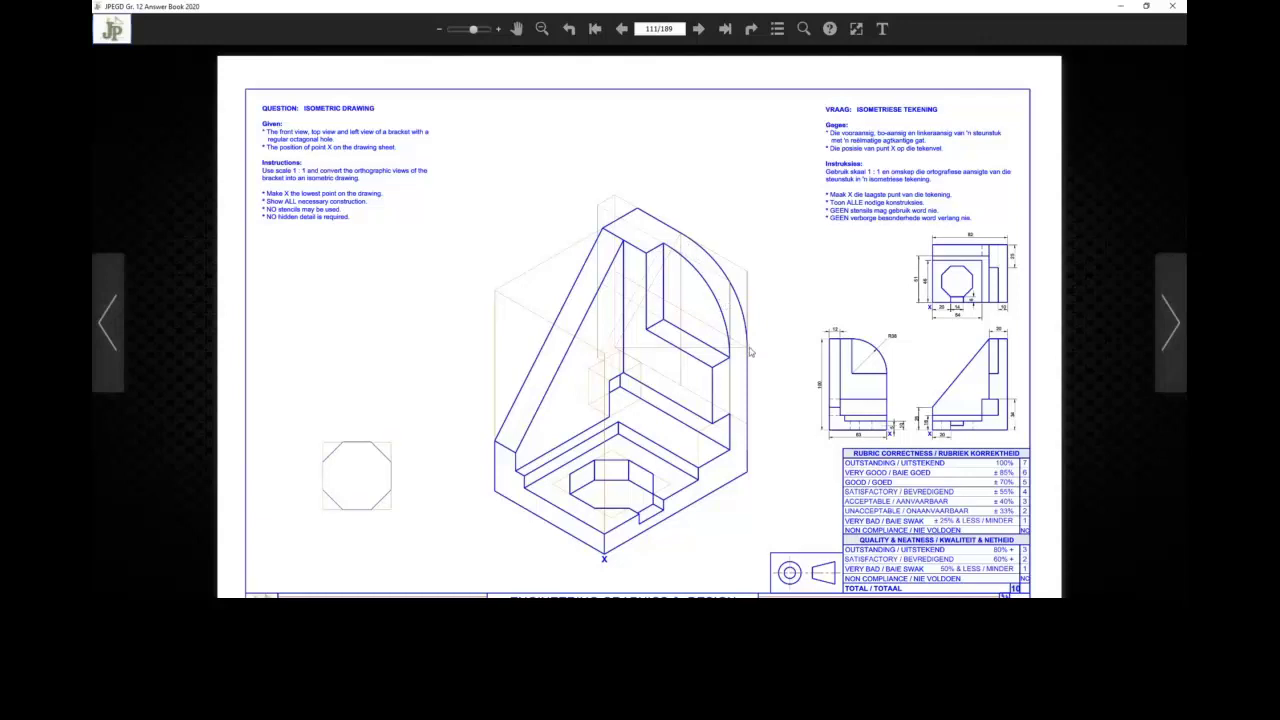
mouse_move(658, 496)
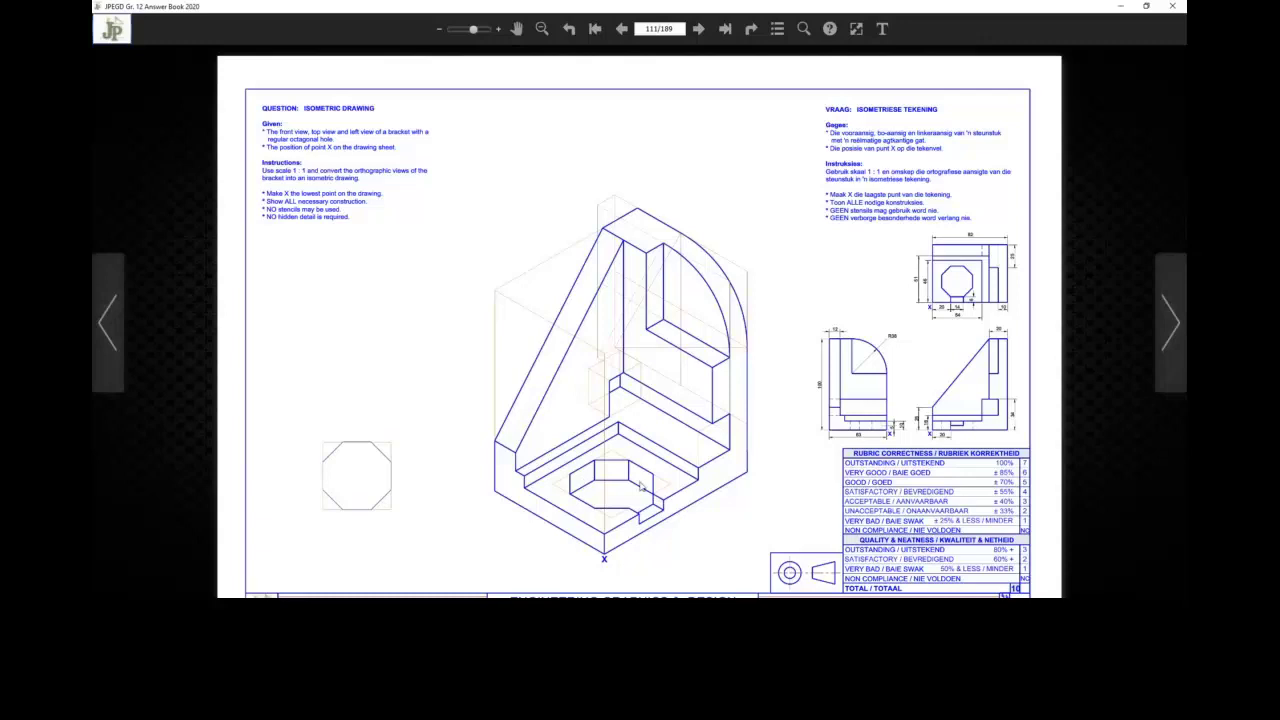
mouse_move(360, 408)
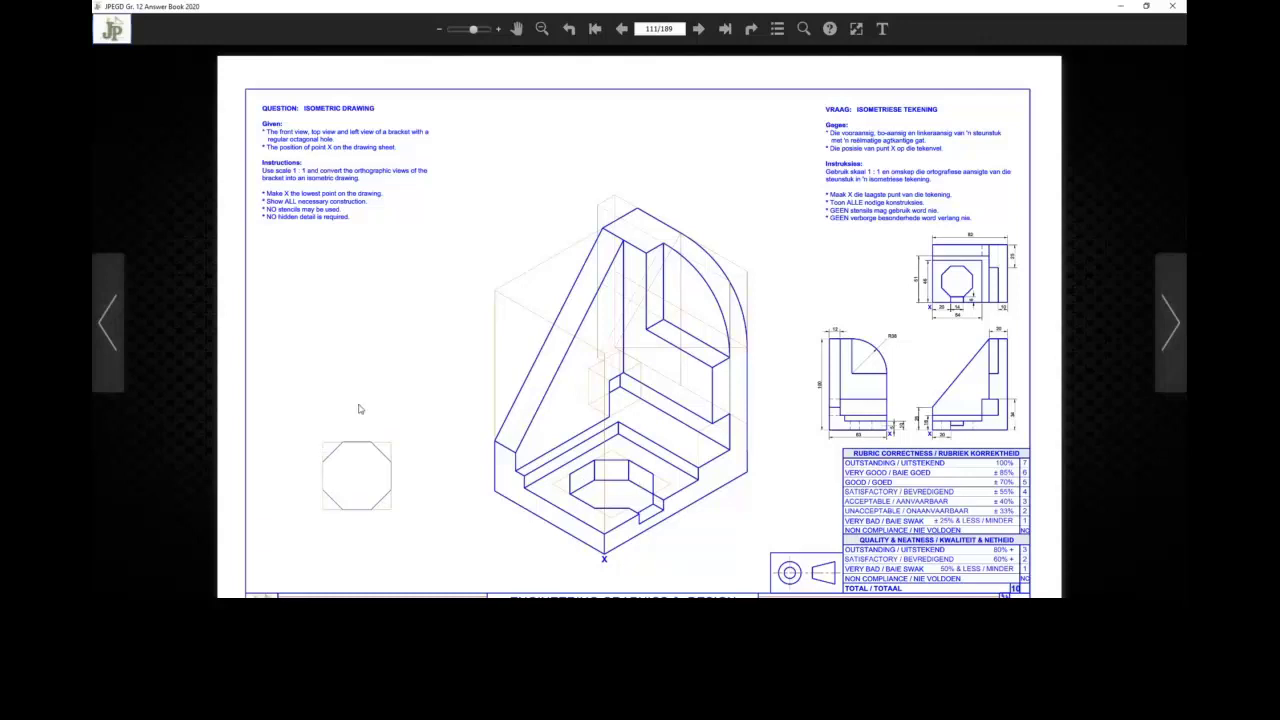
mouse_move(868, 292)
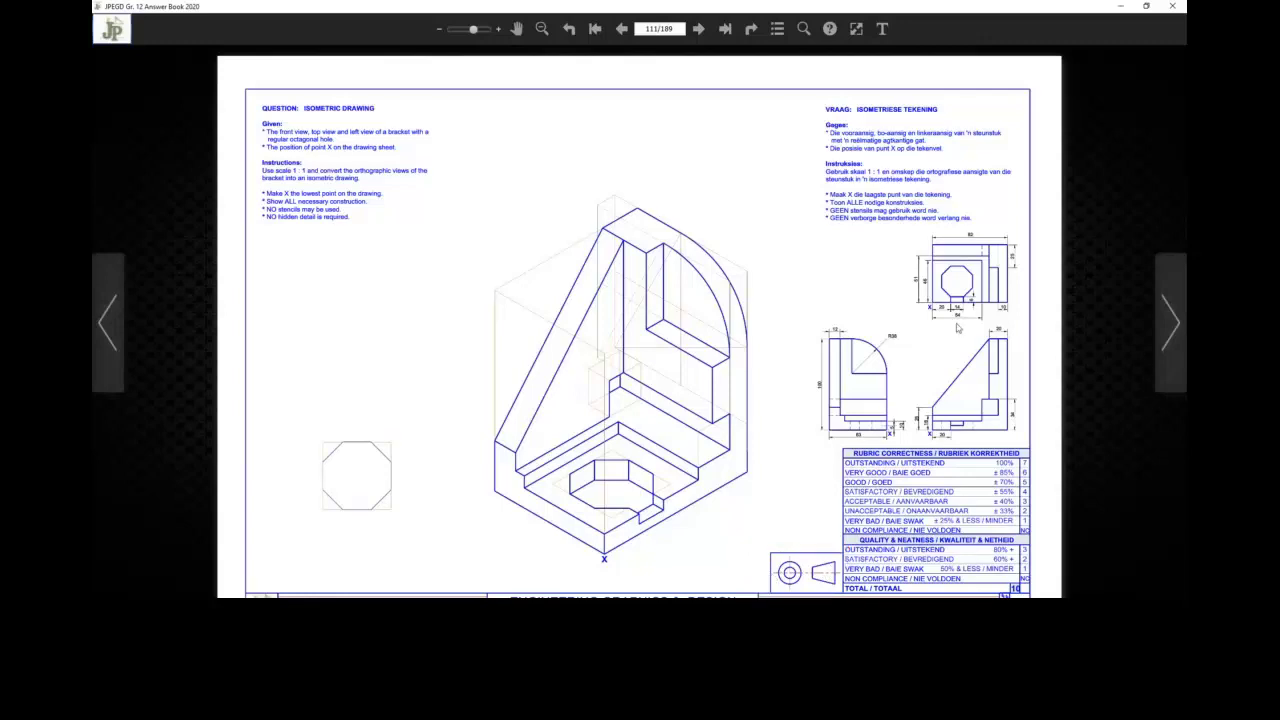
mouse_move(812, 532)
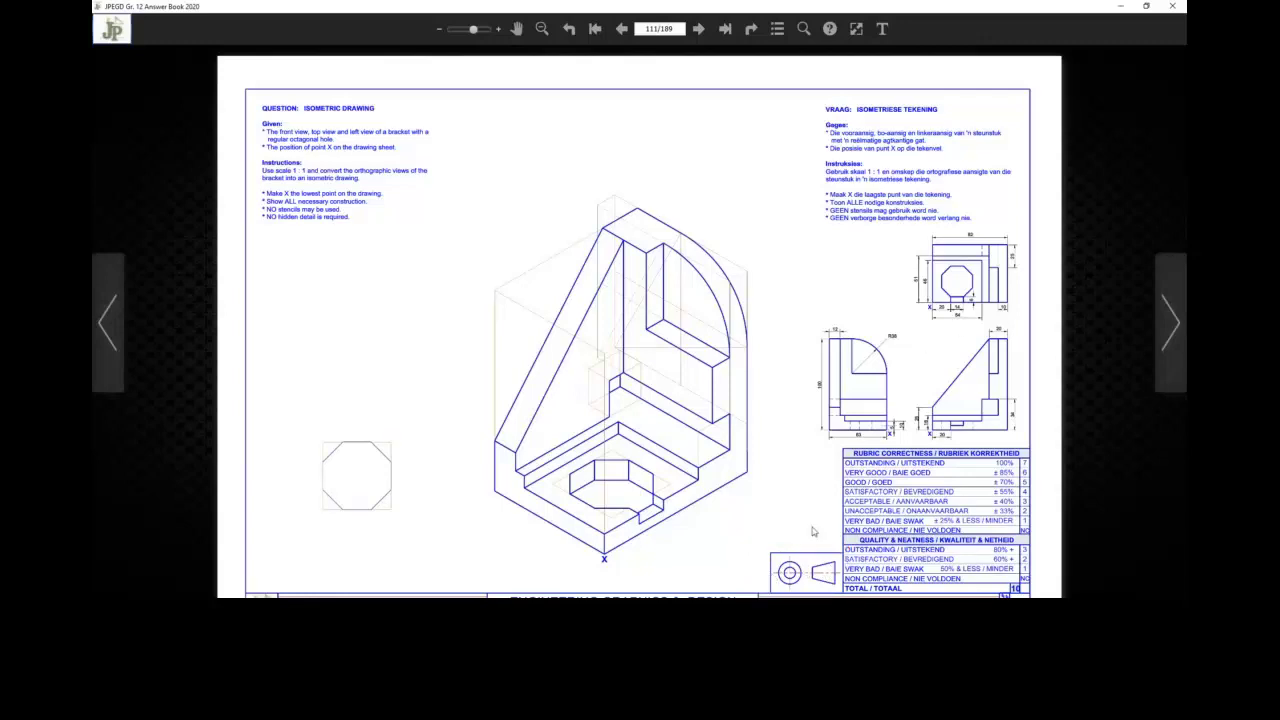
mouse_move(904, 232)
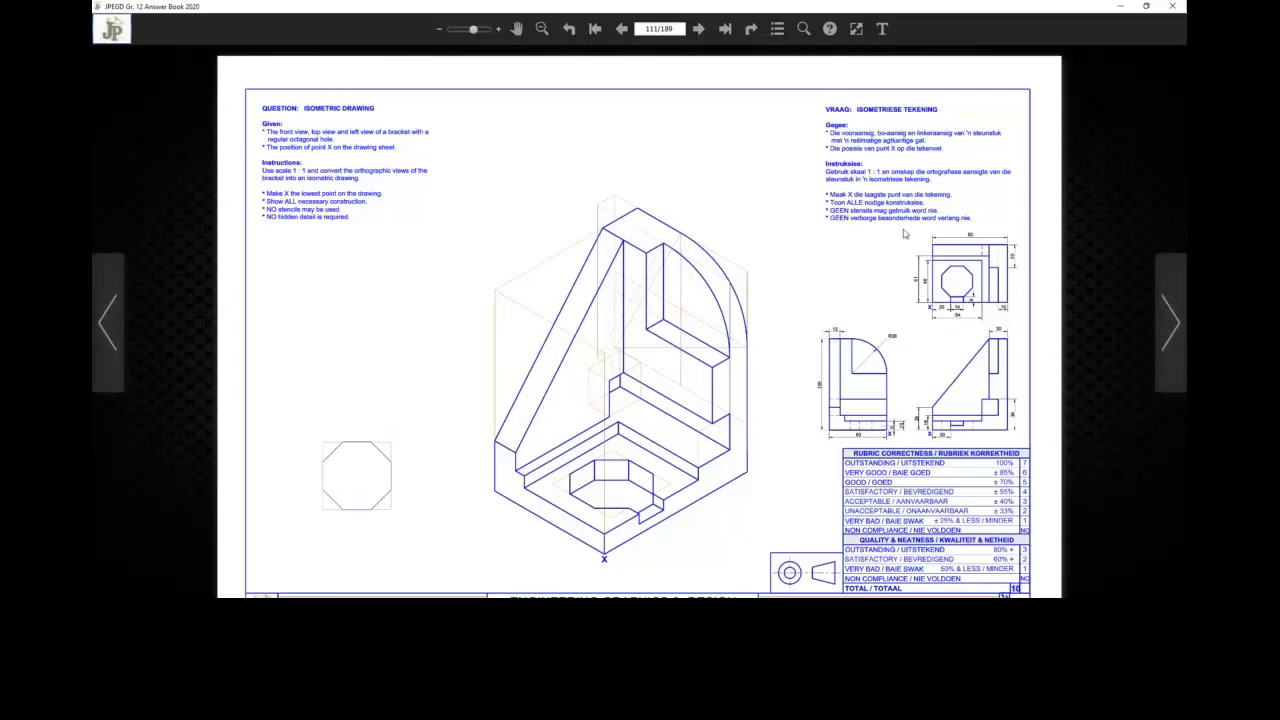
mouse_move(936, 340)
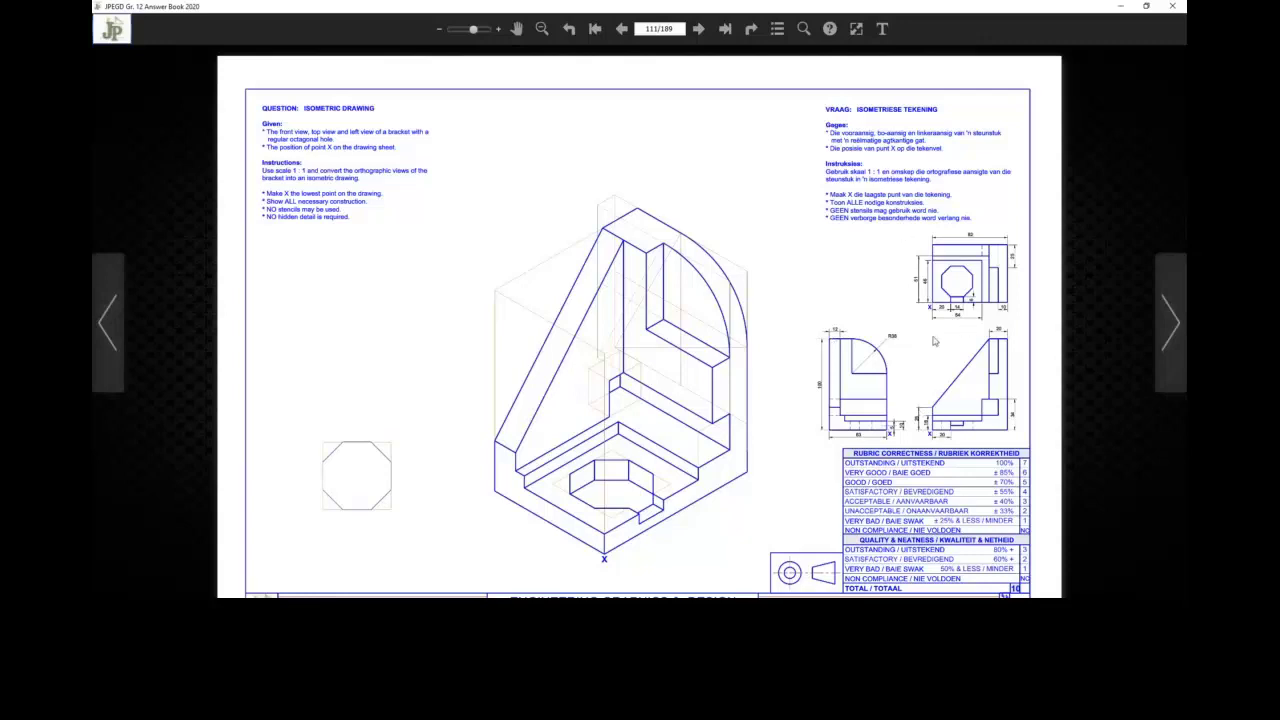
mouse_move(952, 288)
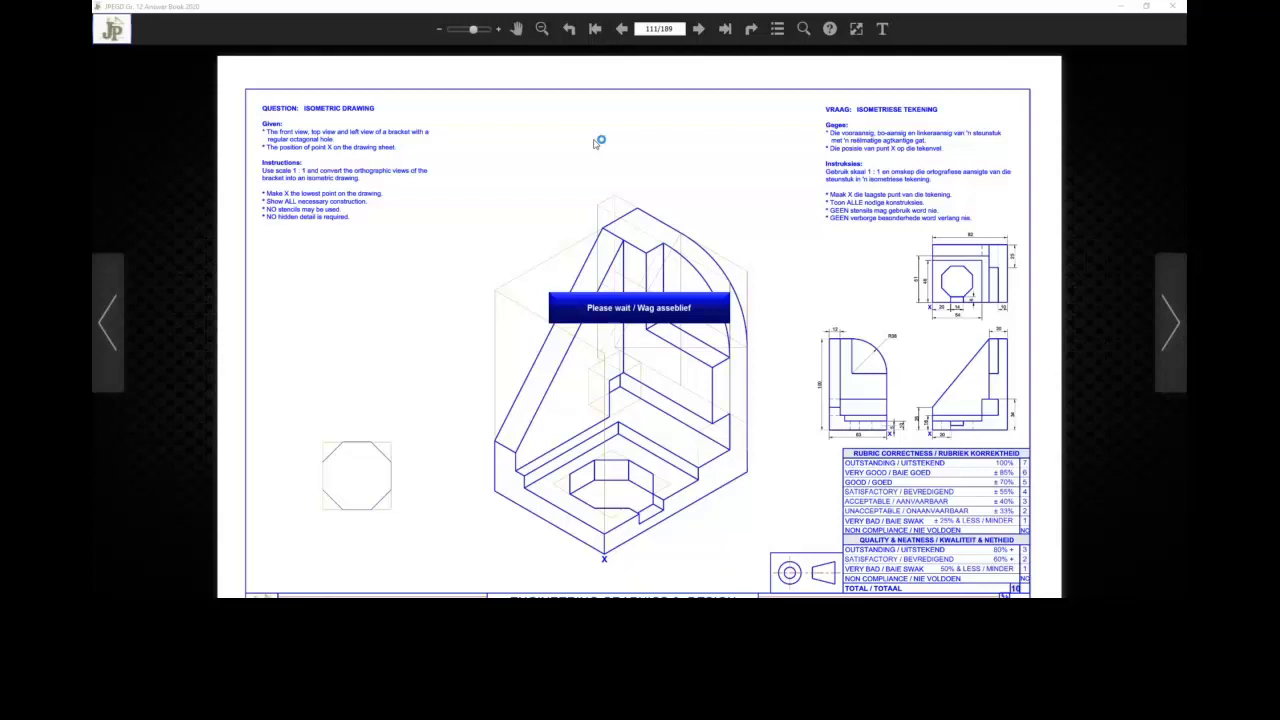
mouse_move(810, 578)
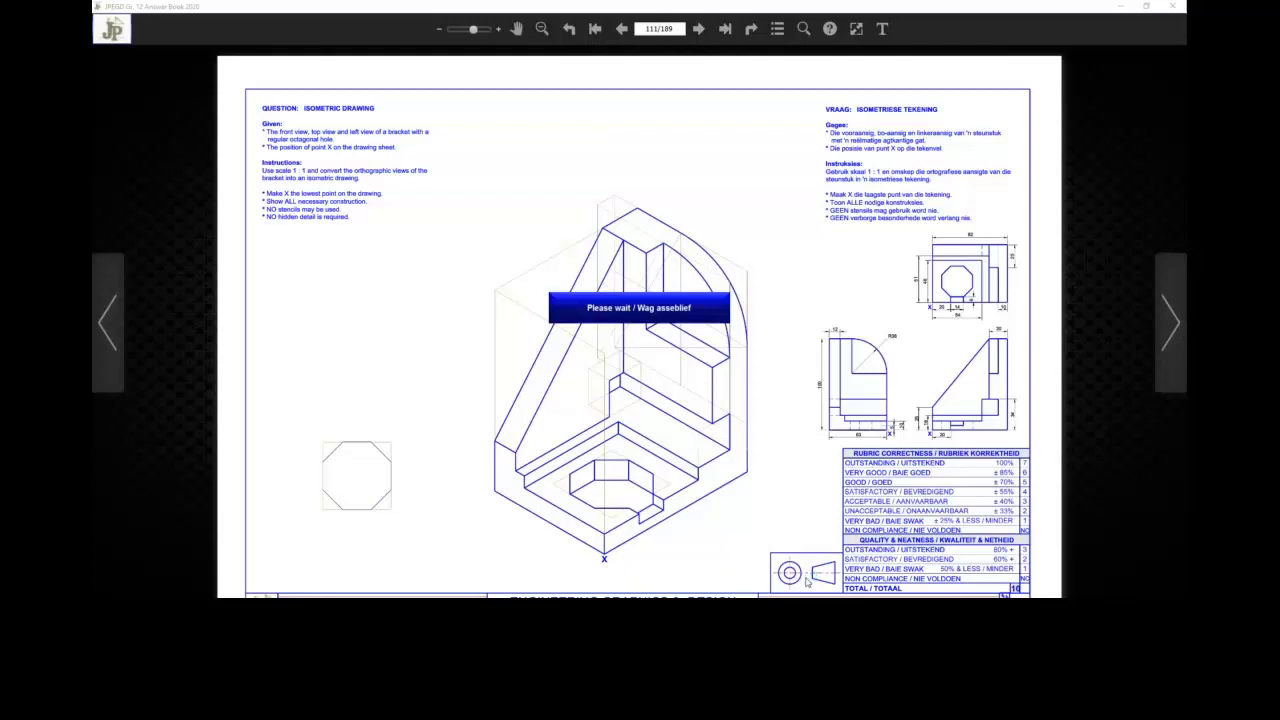
mouse_move(878, 400)
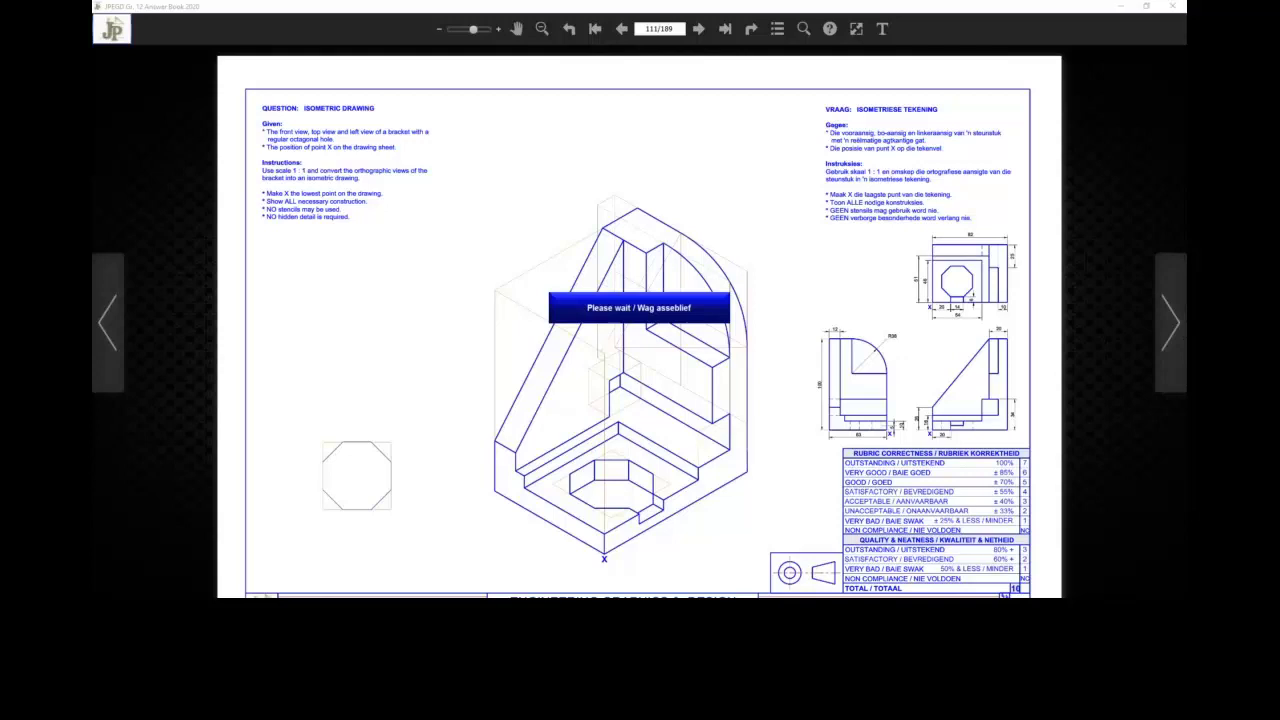
mouse_move(372, 164)
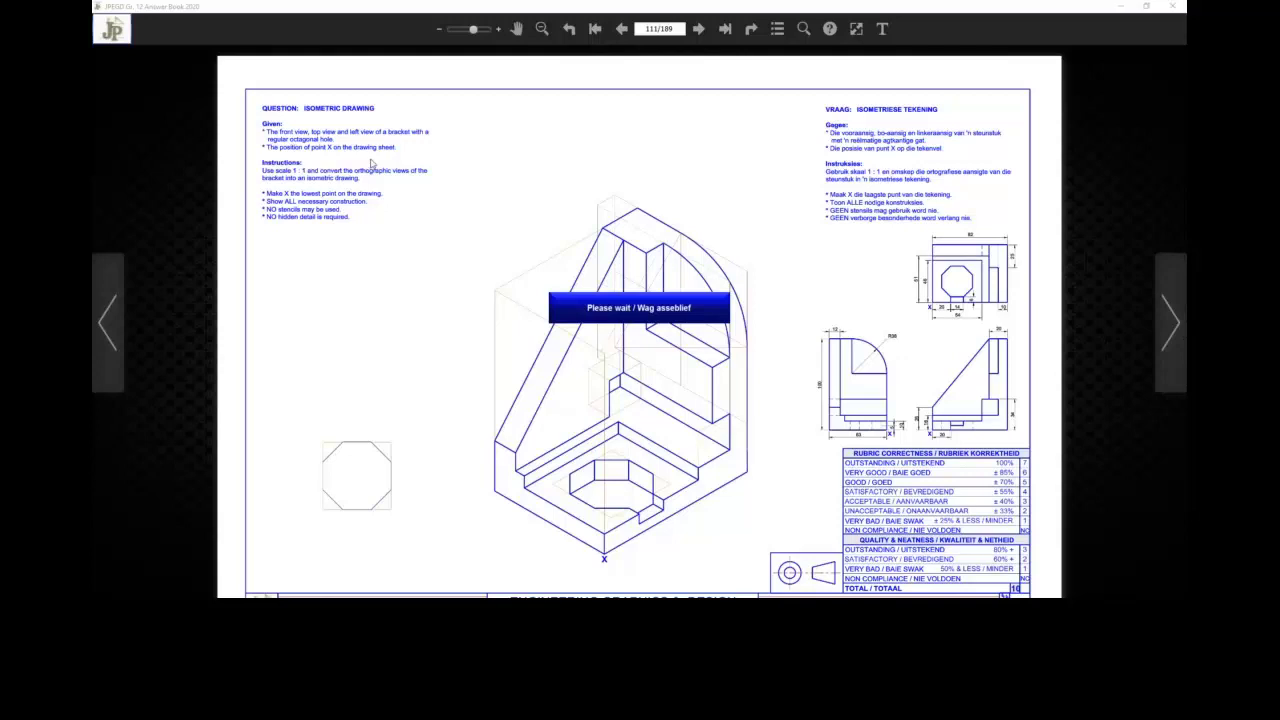
mouse_move(1092, 308)
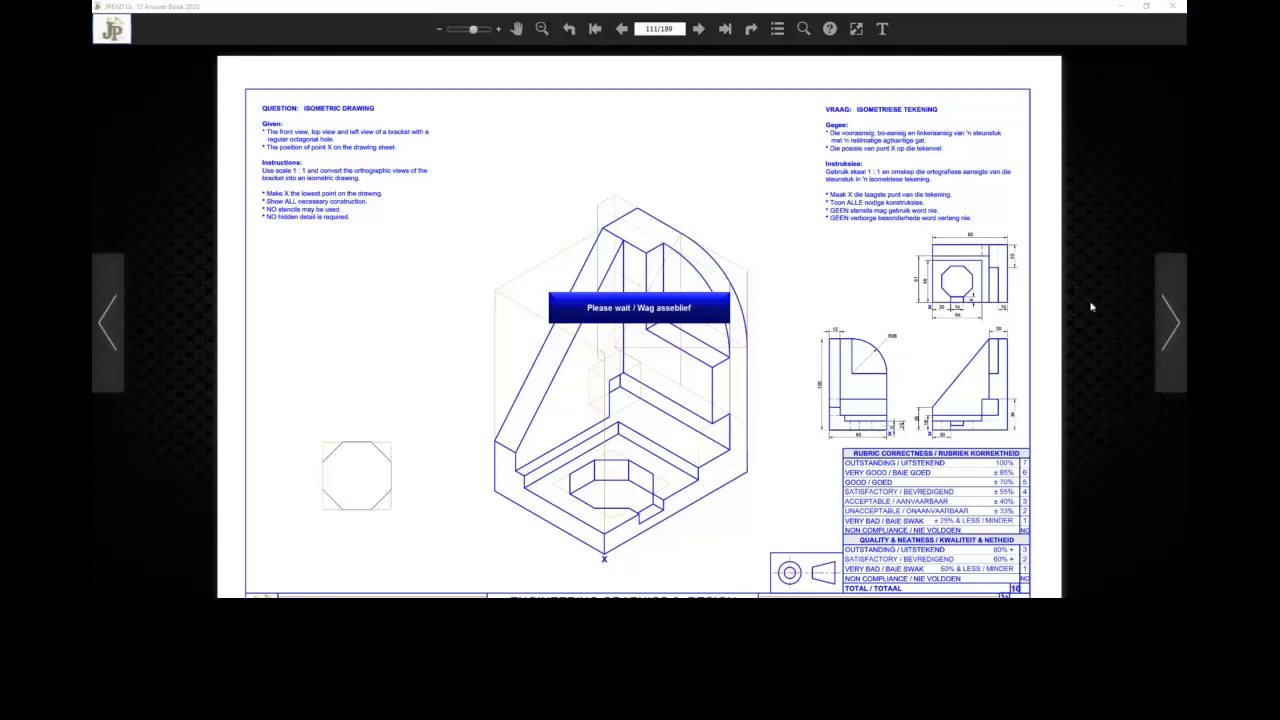
left_click(620, 28)
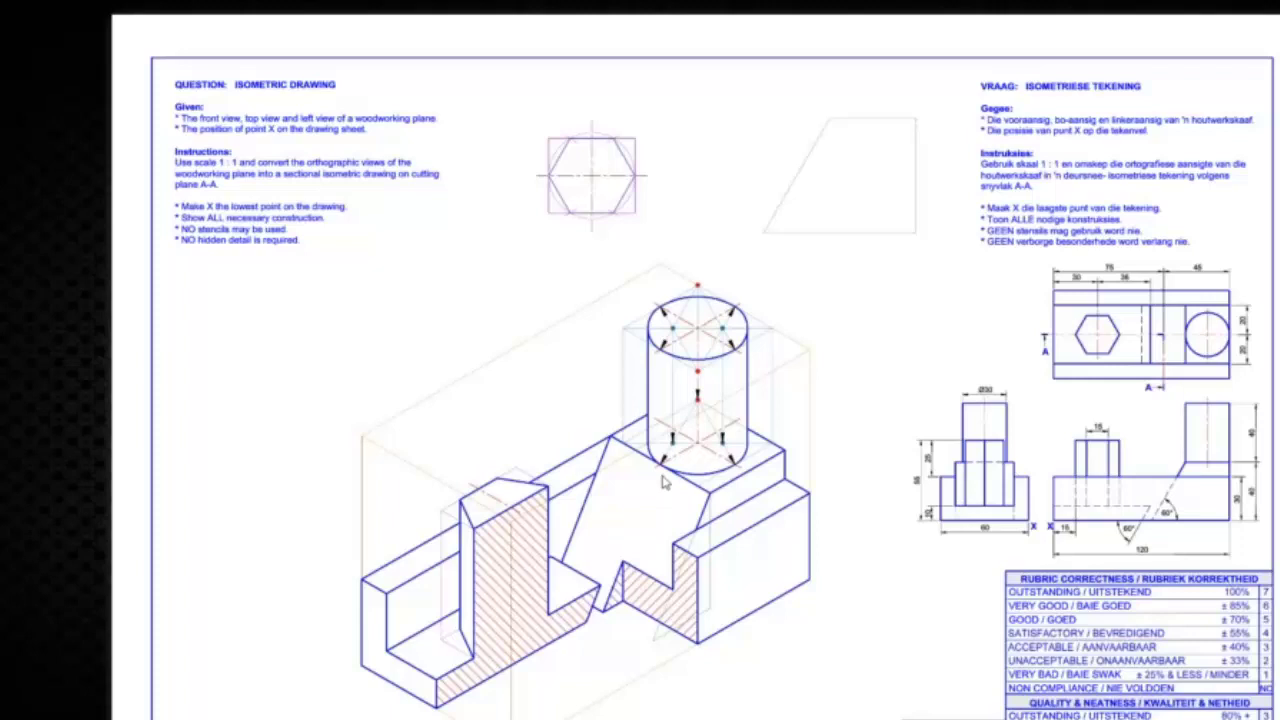
mouse_move(788, 292)
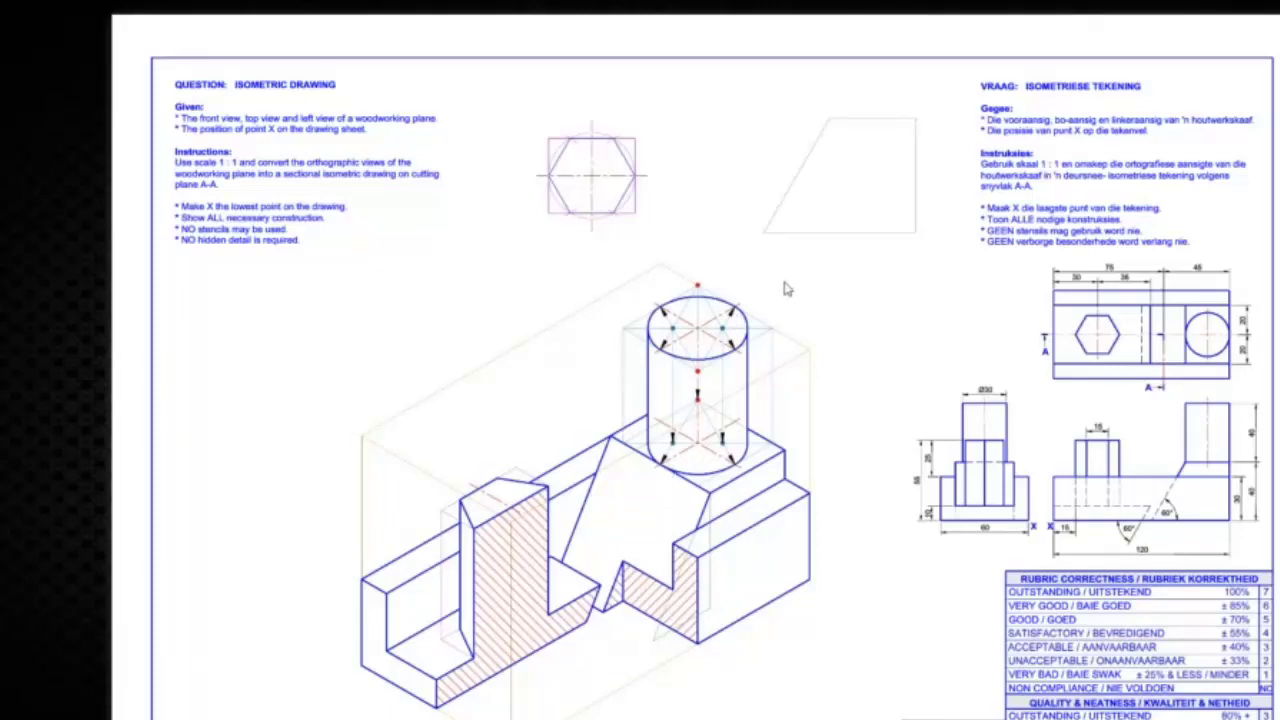
mouse_move(1064, 340)
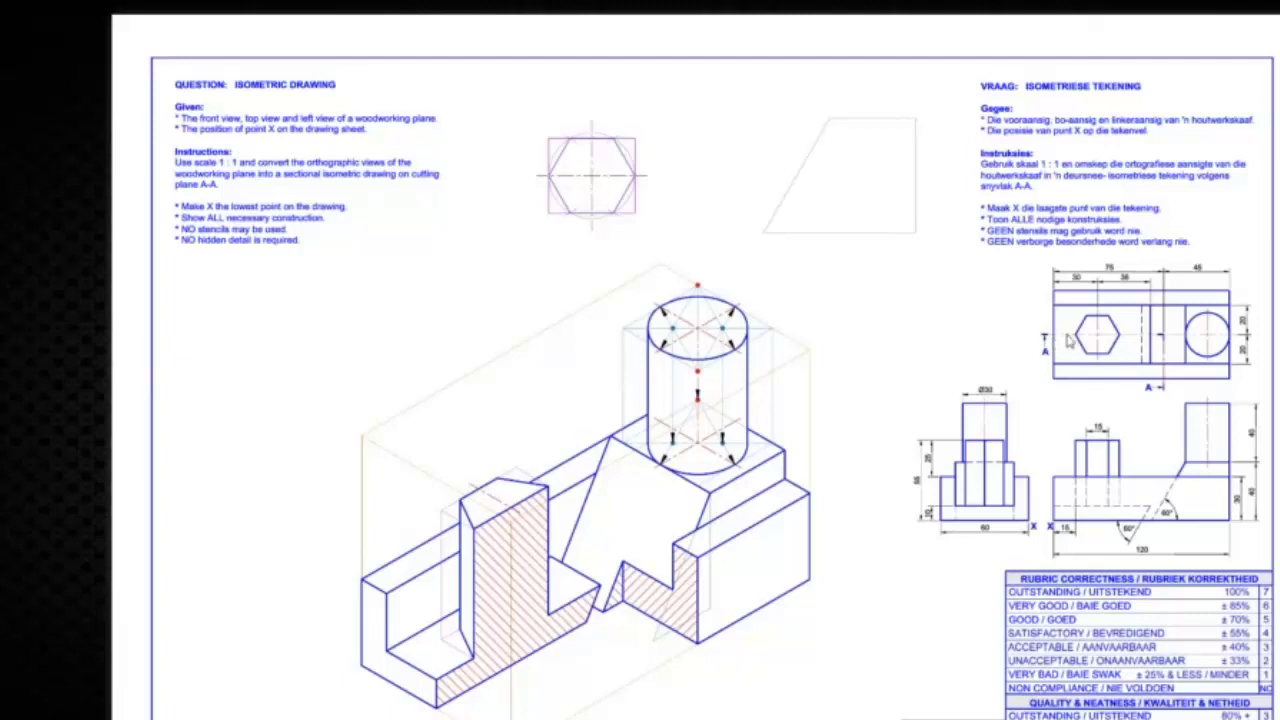
mouse_move(1064, 350)
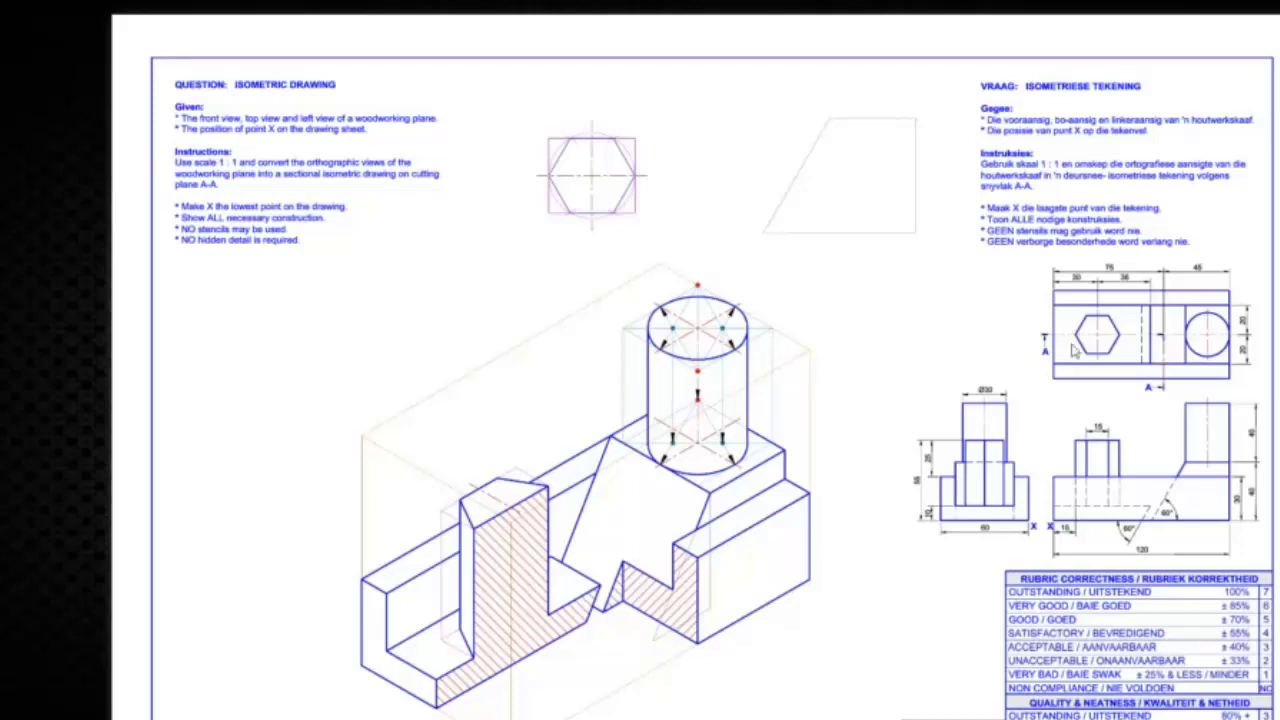
mouse_move(1120, 344)
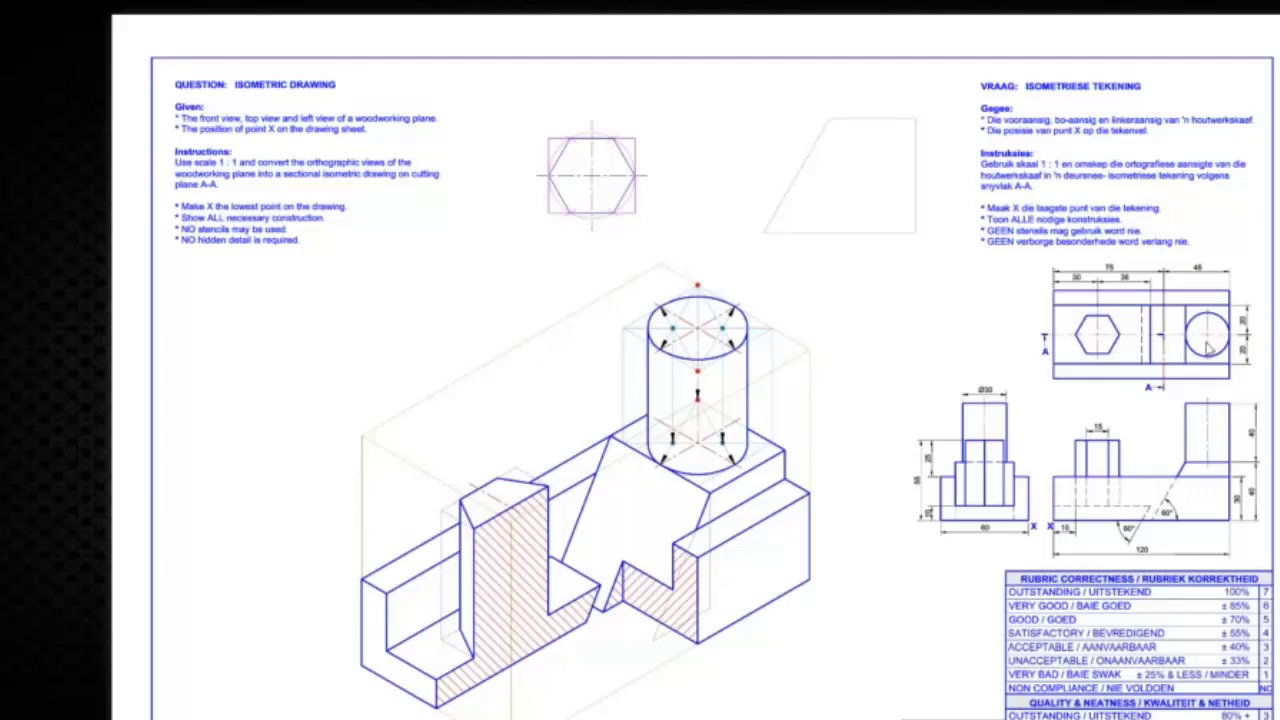
mouse_move(1038, 356)
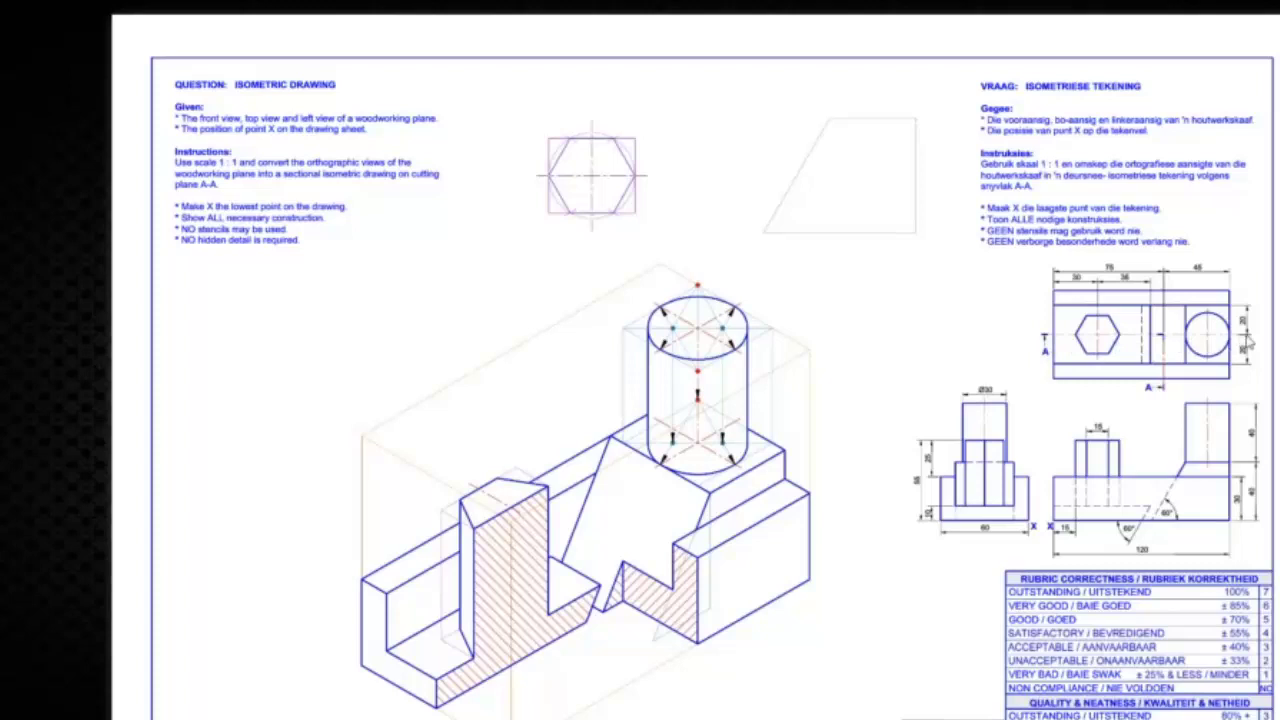
mouse_move(1064, 358)
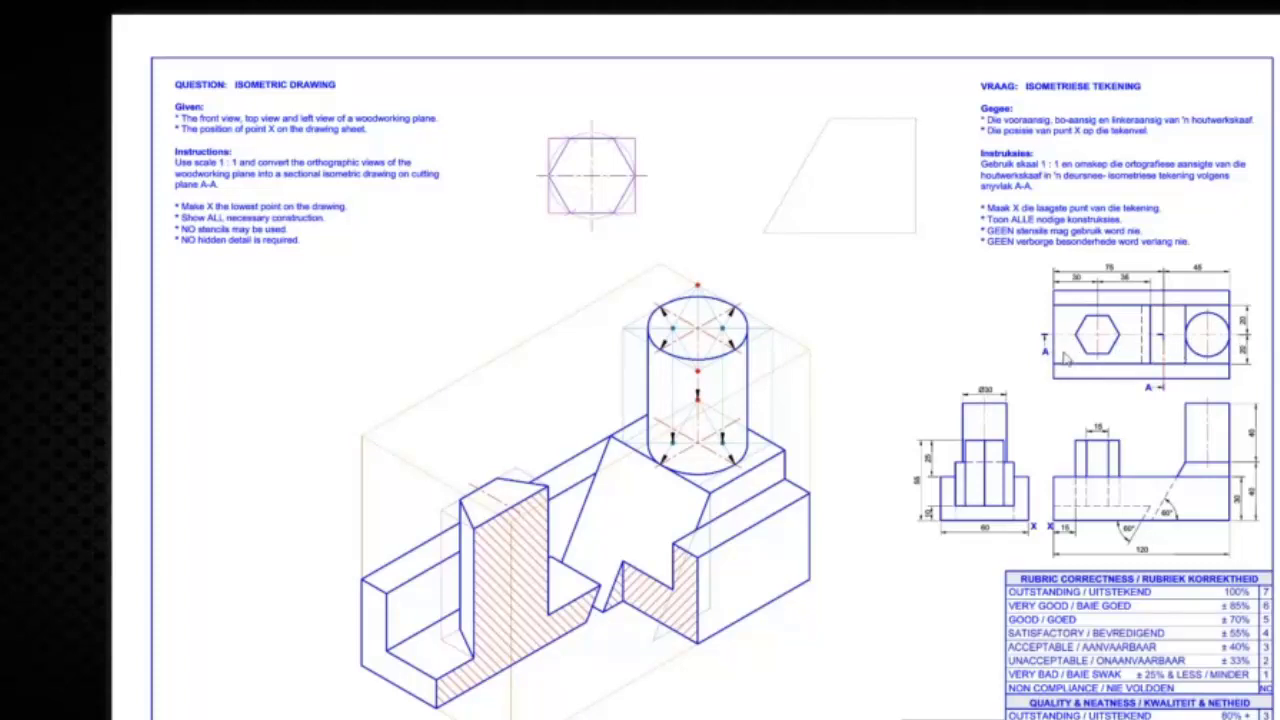
mouse_move(944, 356)
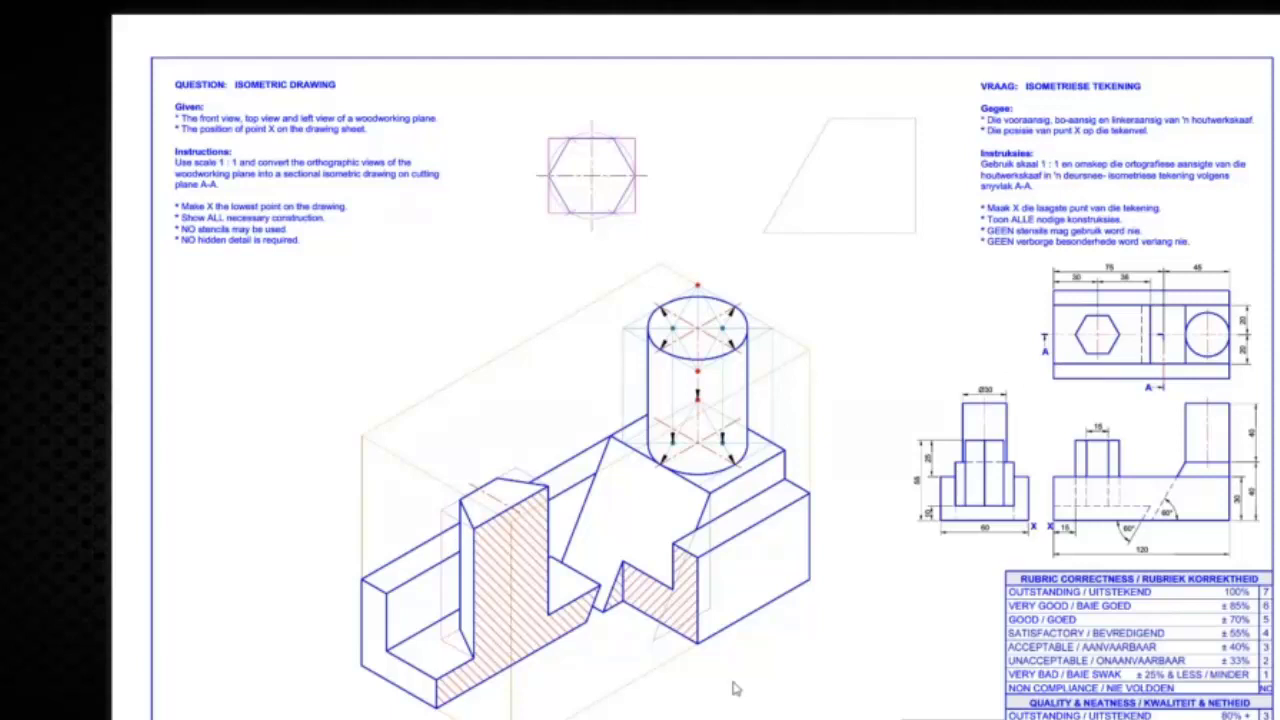
mouse_move(864, 432)
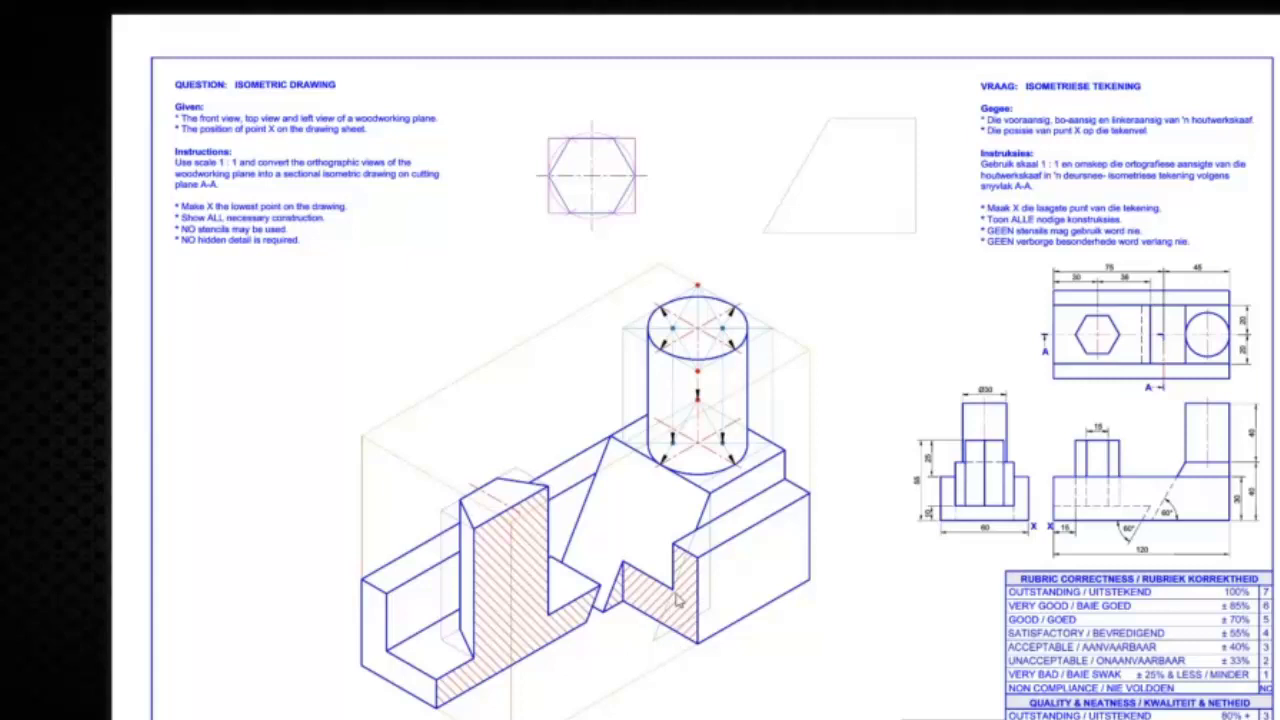
mouse_move(868, 602)
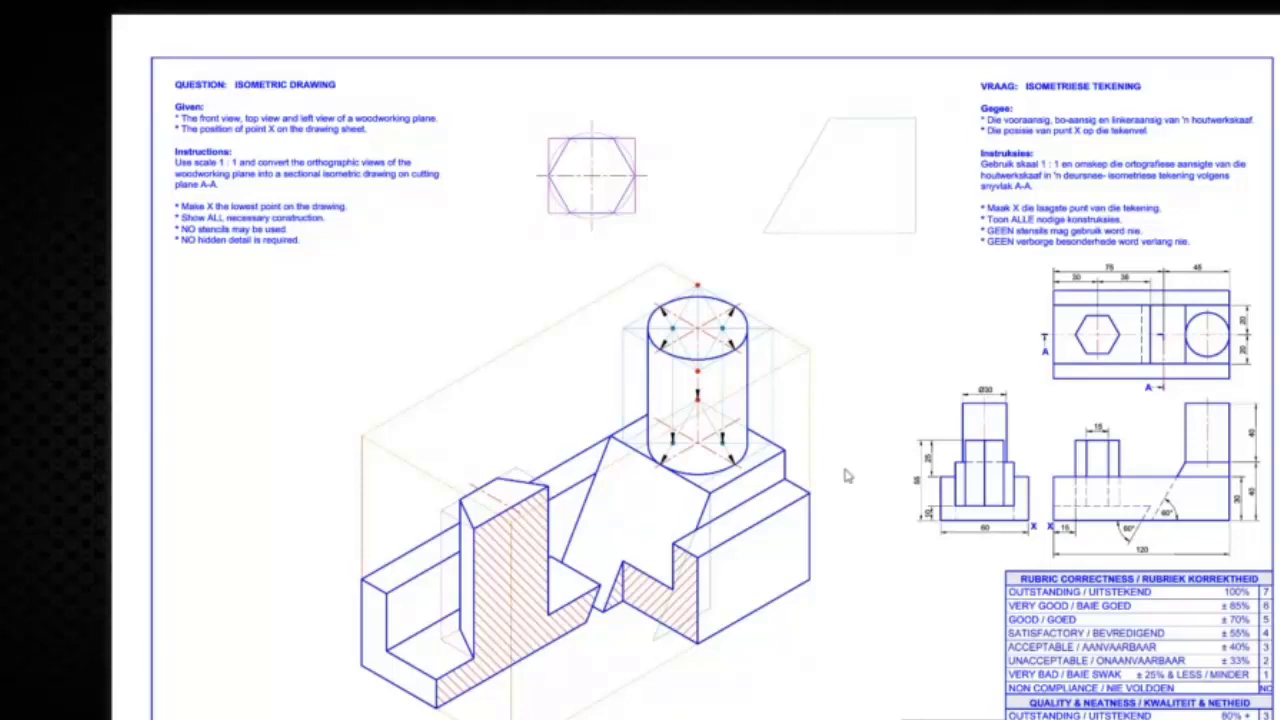
mouse_move(728, 324)
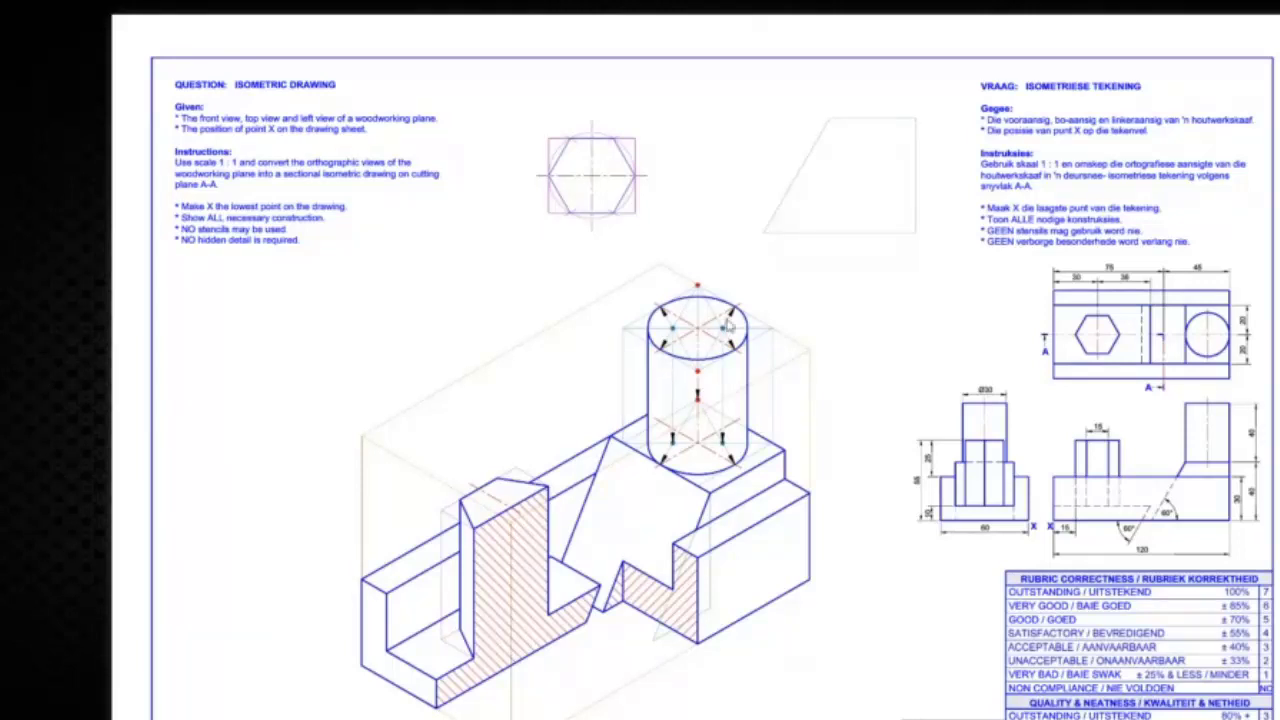
mouse_move(652, 470)
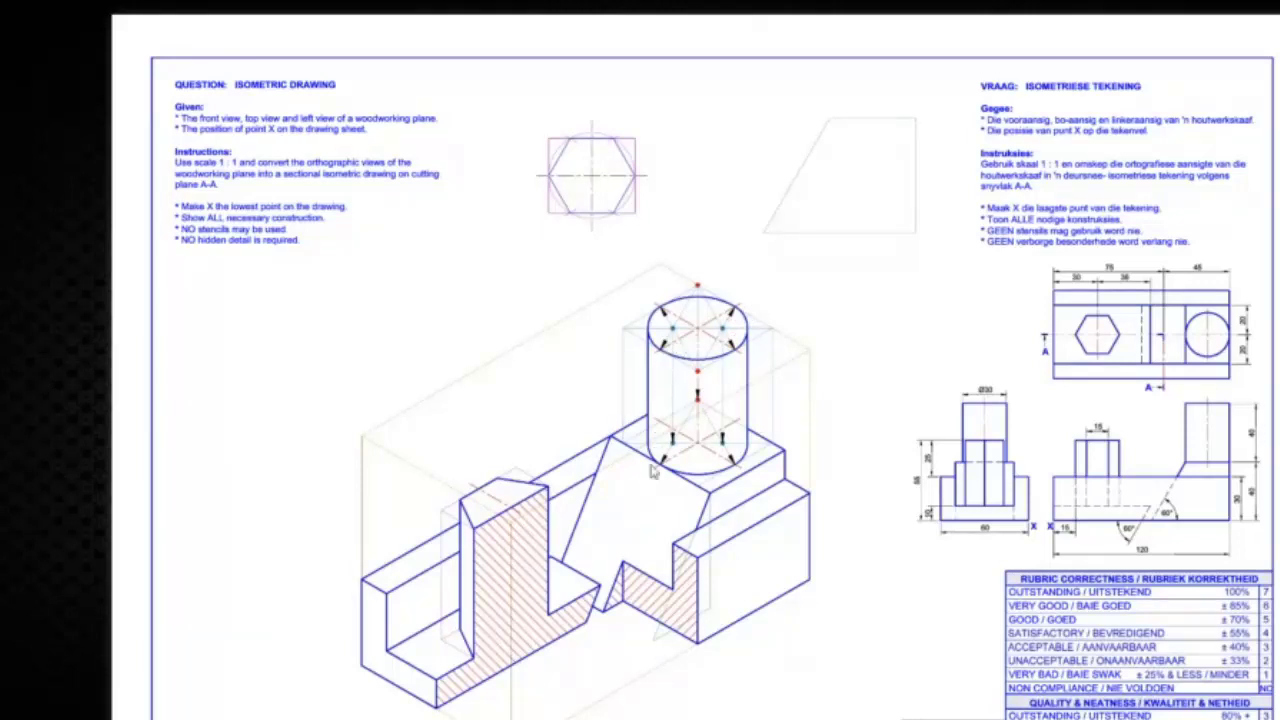
mouse_move(640, 512)
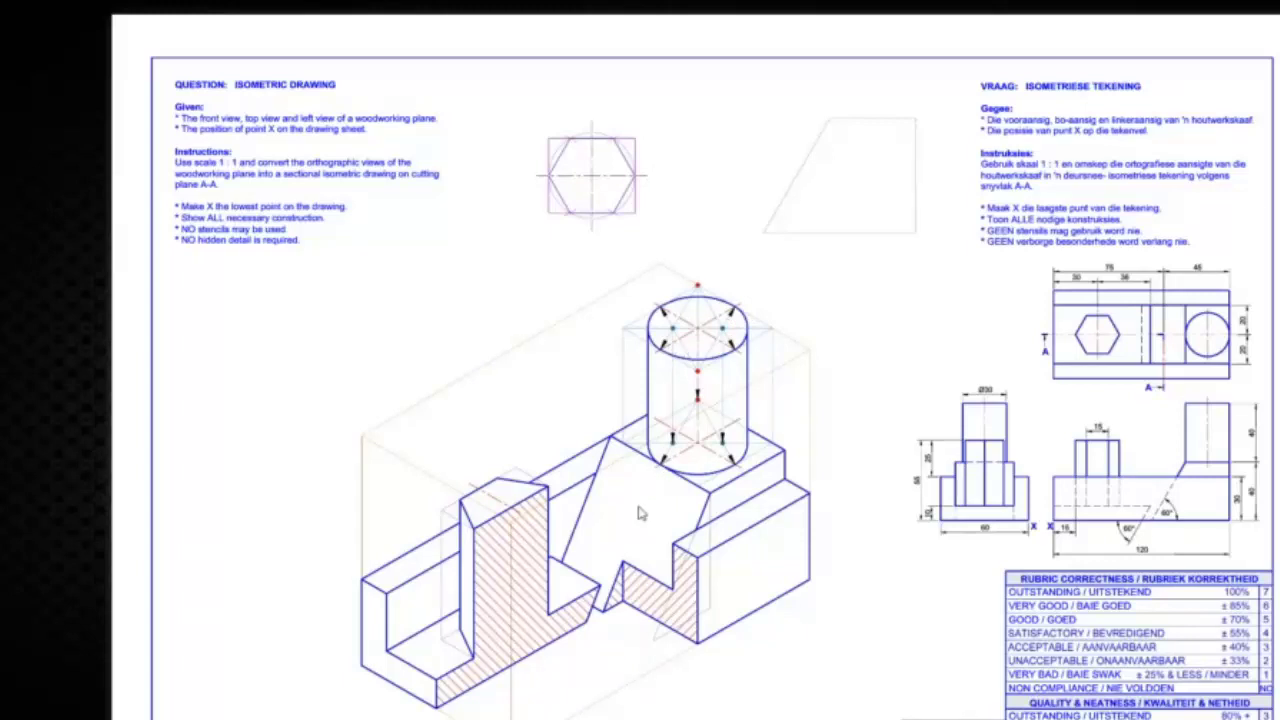
mouse_move(696, 344)
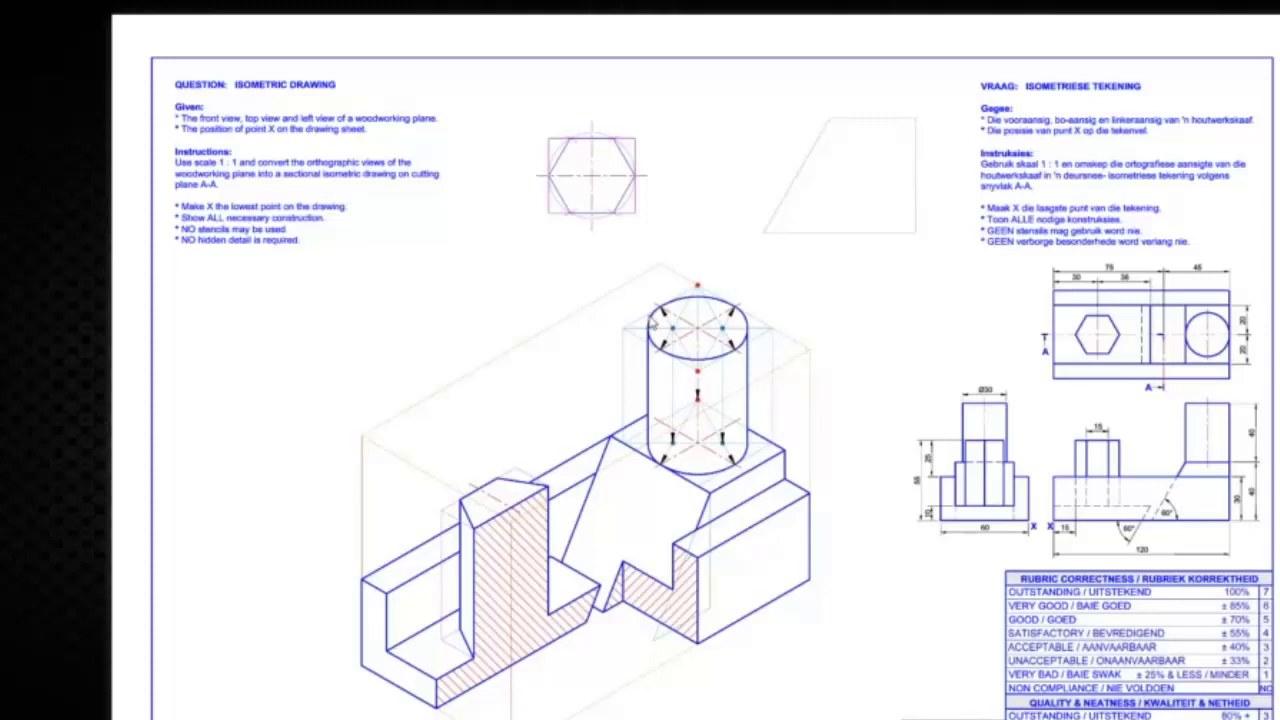
mouse_move(688, 324)
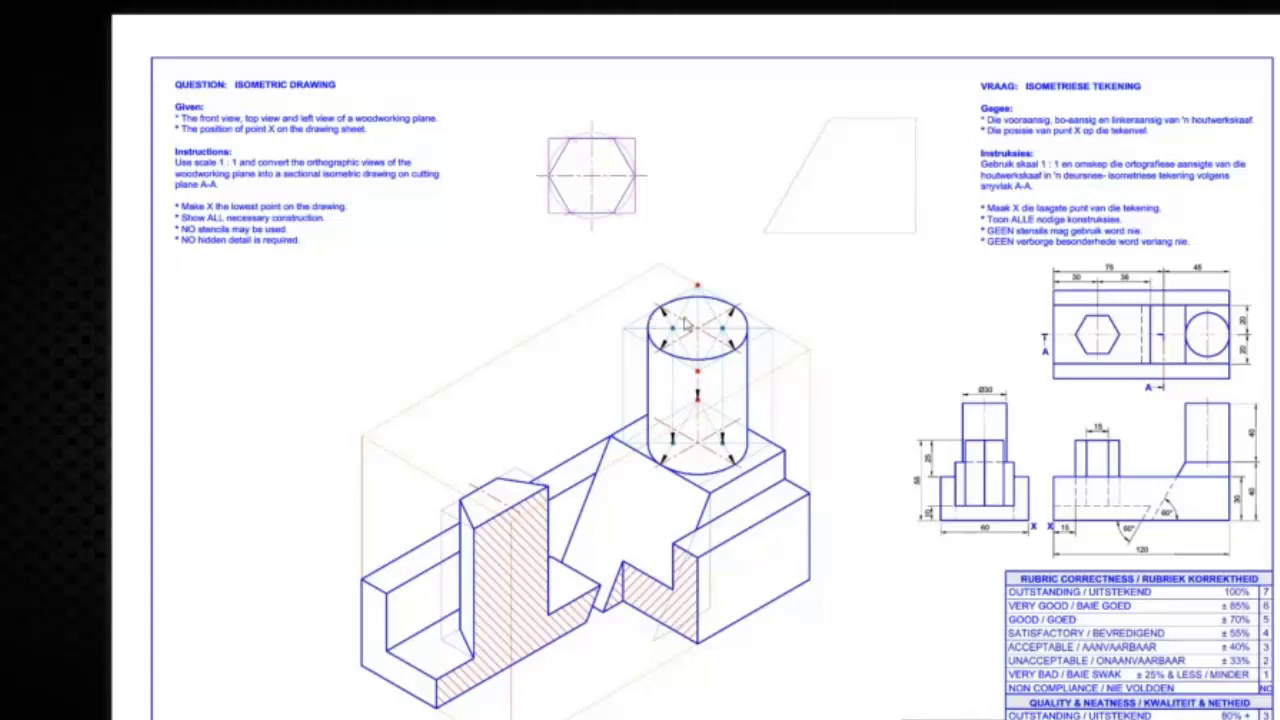
mouse_move(538, 572)
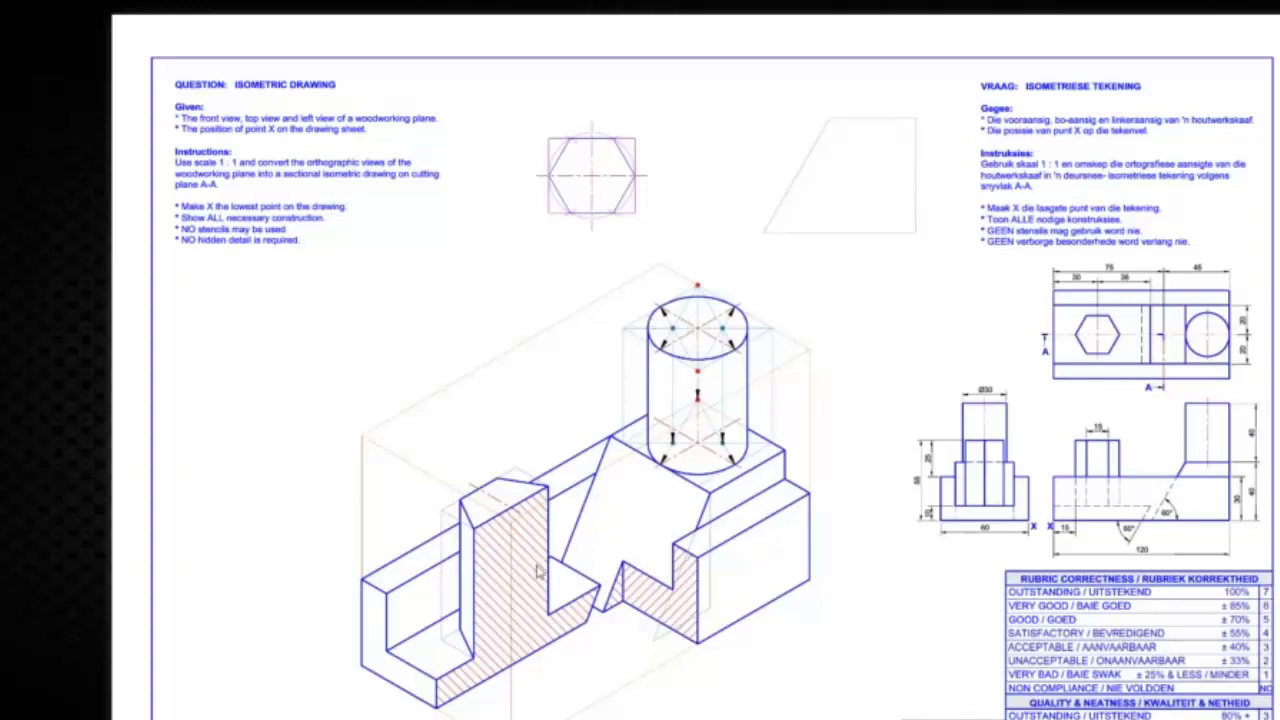
mouse_move(764, 544)
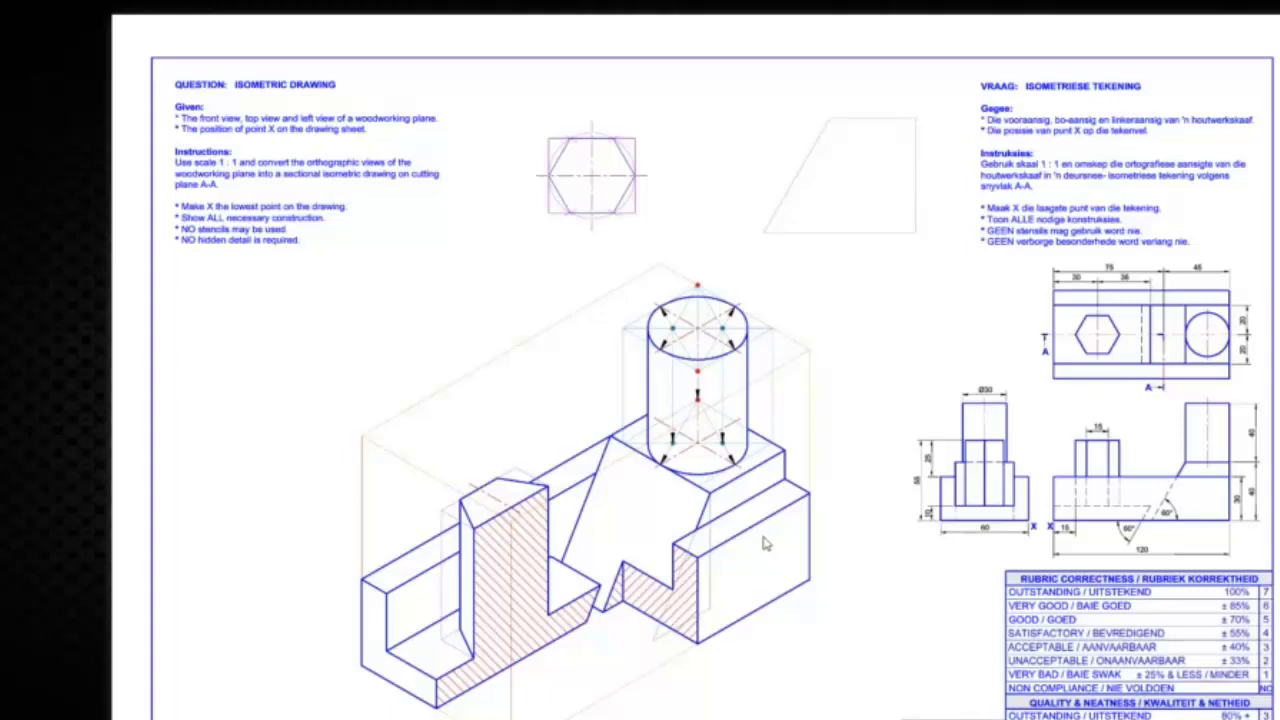
mouse_move(1044, 360)
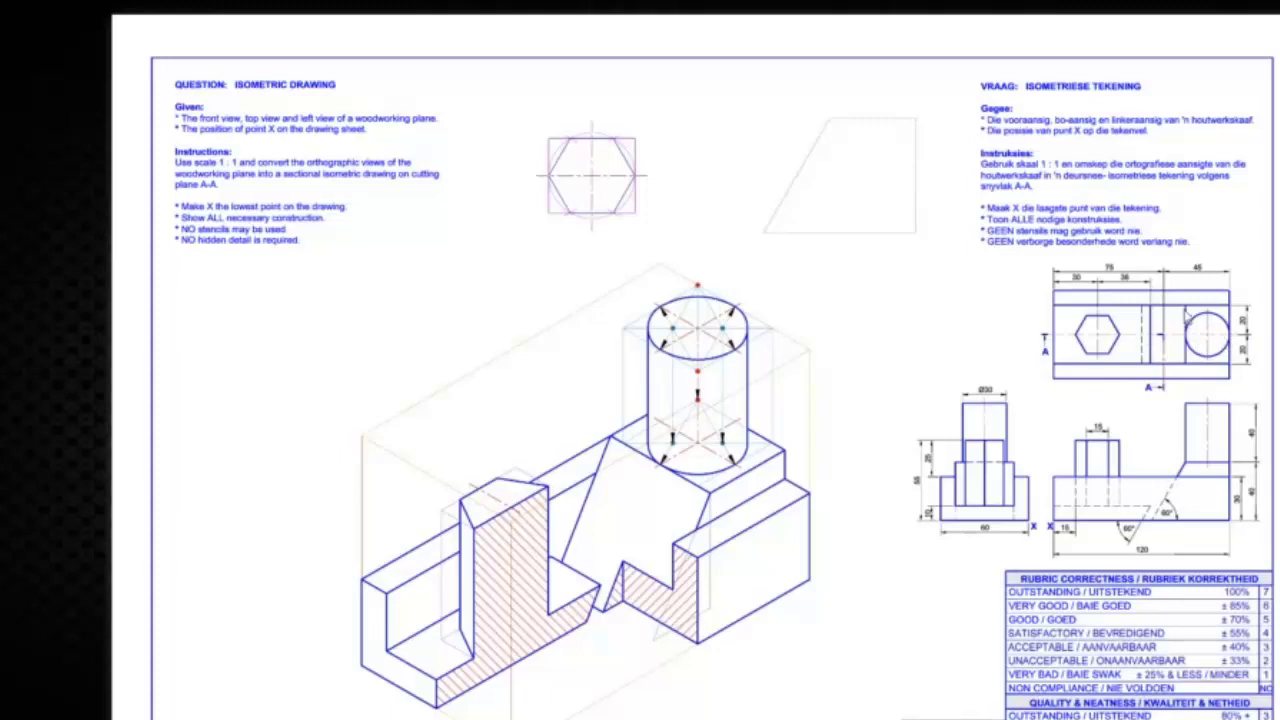
mouse_move(1016, 348)
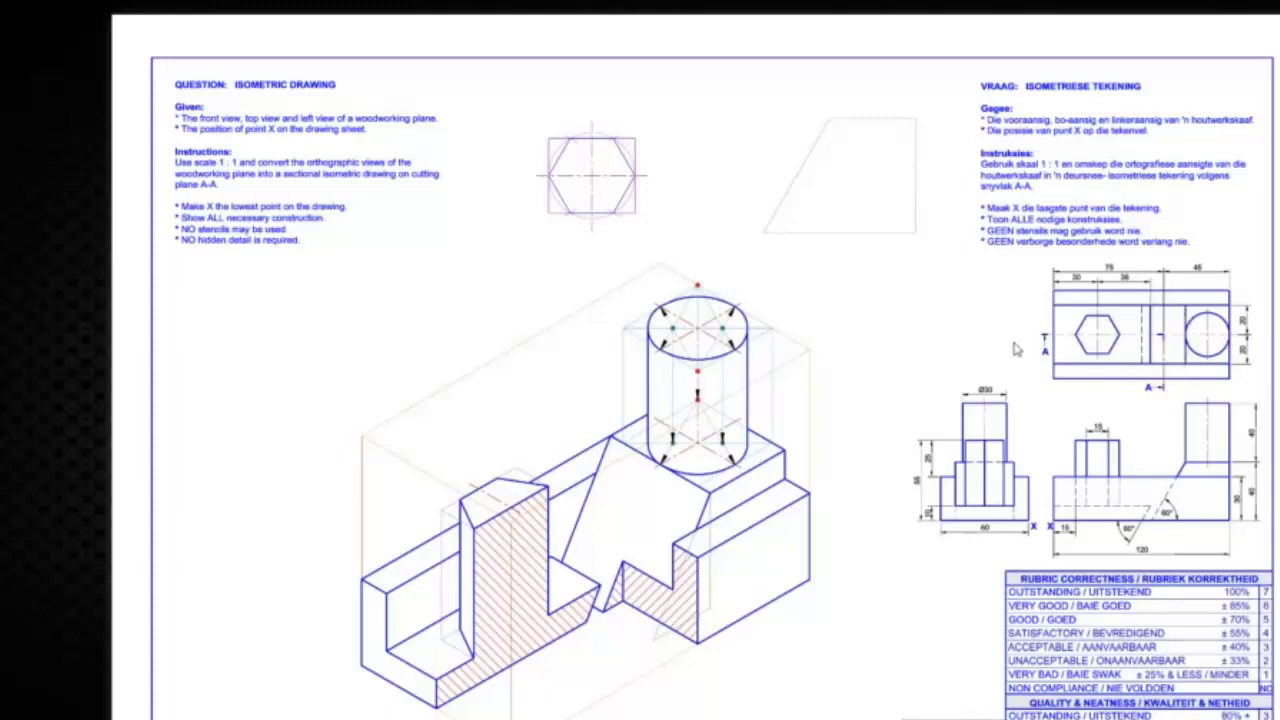
mouse_move(1260, 340)
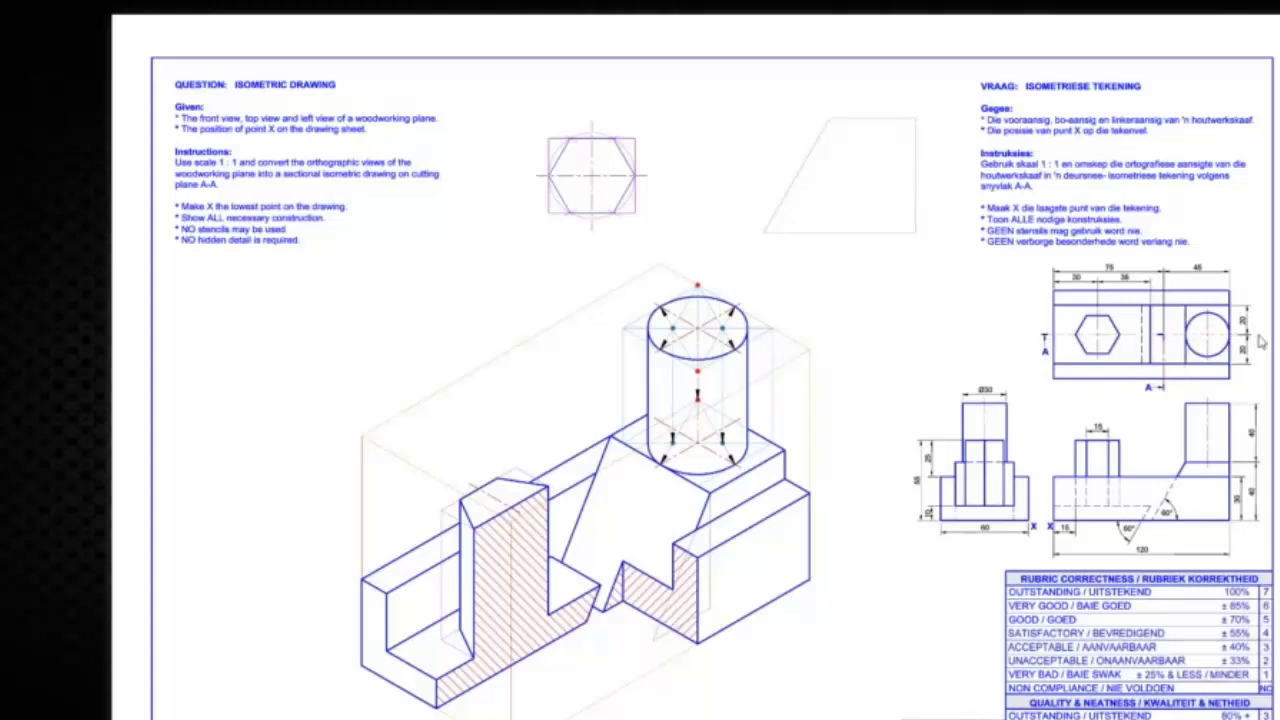
mouse_move(1250, 344)
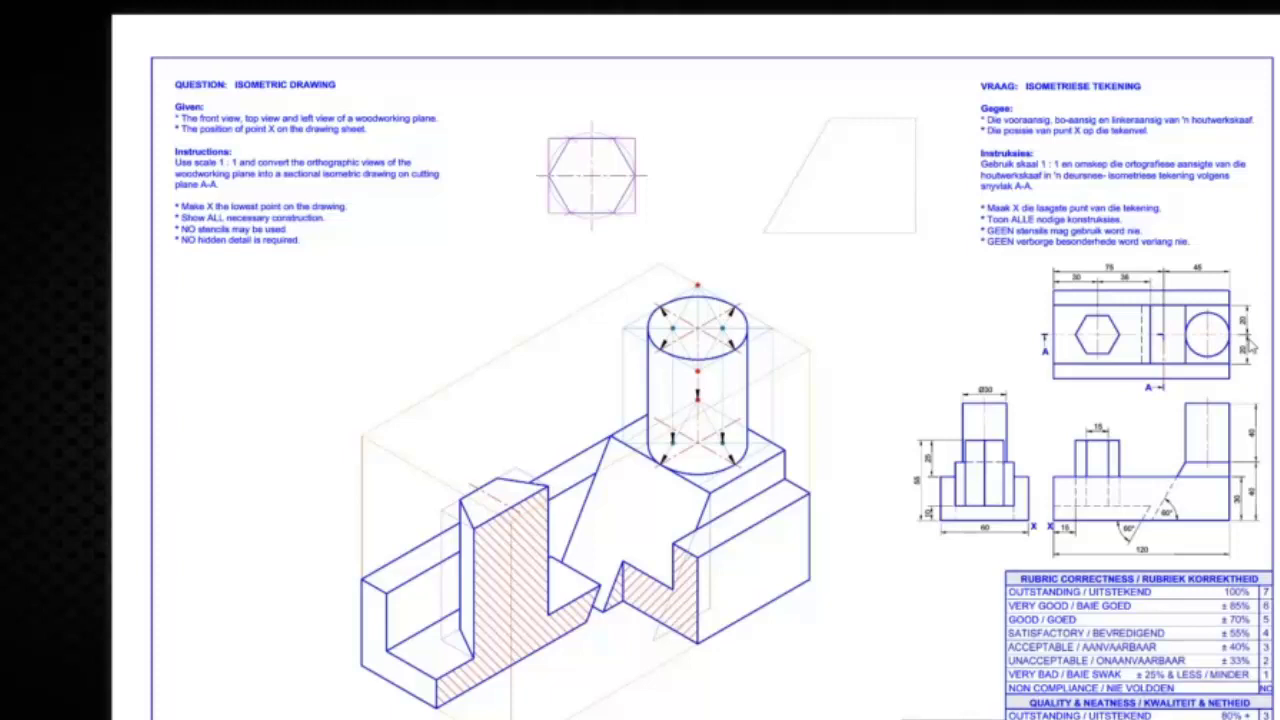
mouse_move(808, 464)
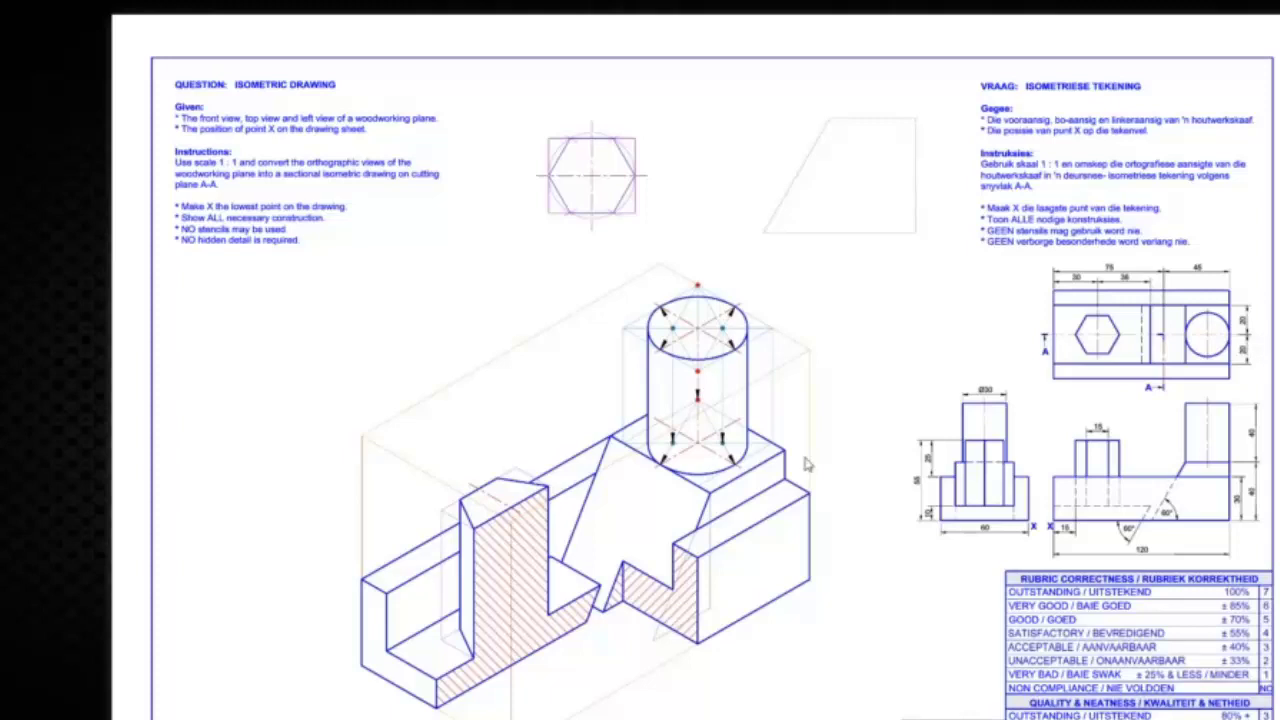
mouse_move(716, 344)
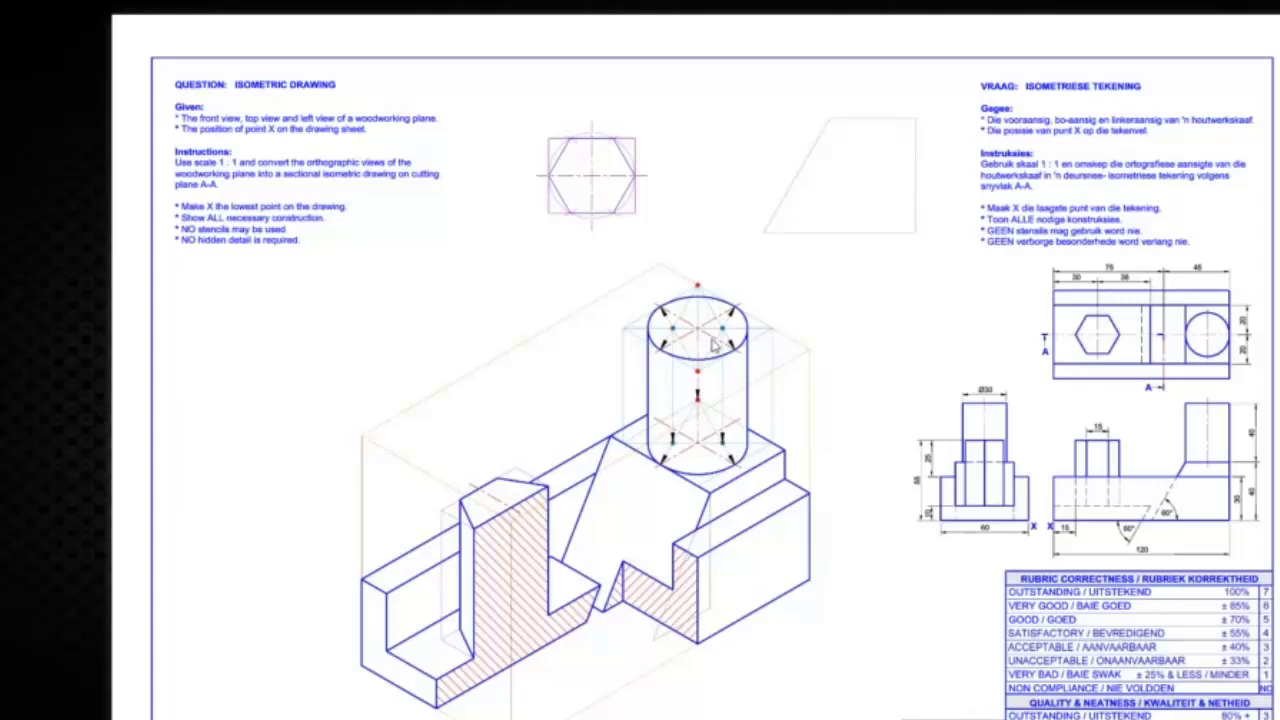
mouse_move(704, 336)
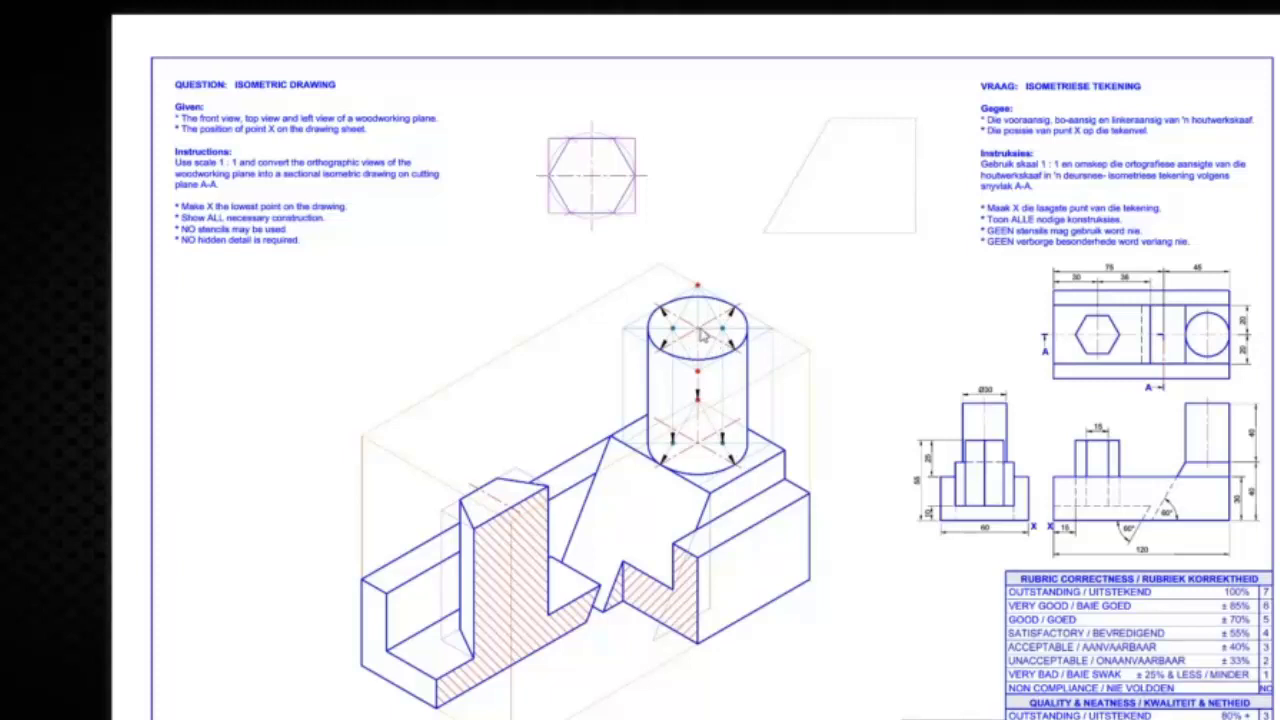
mouse_move(720, 344)
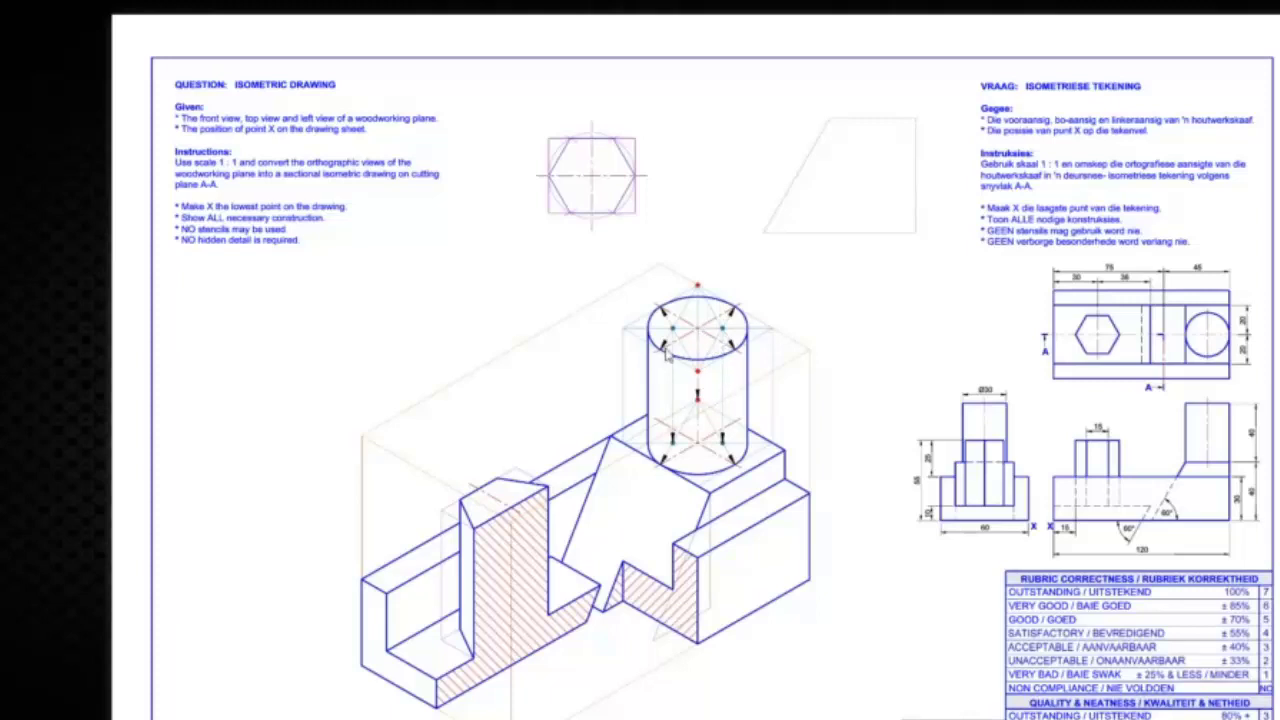
mouse_move(724, 344)
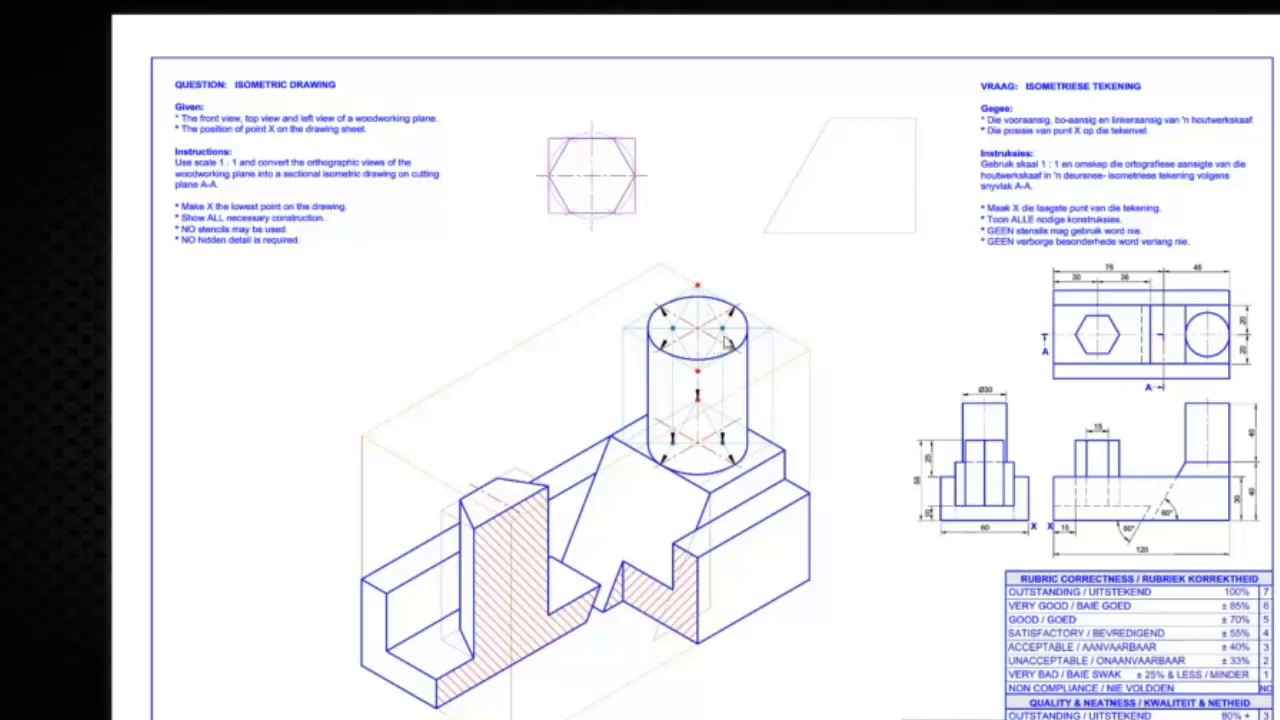
mouse_move(708, 348)
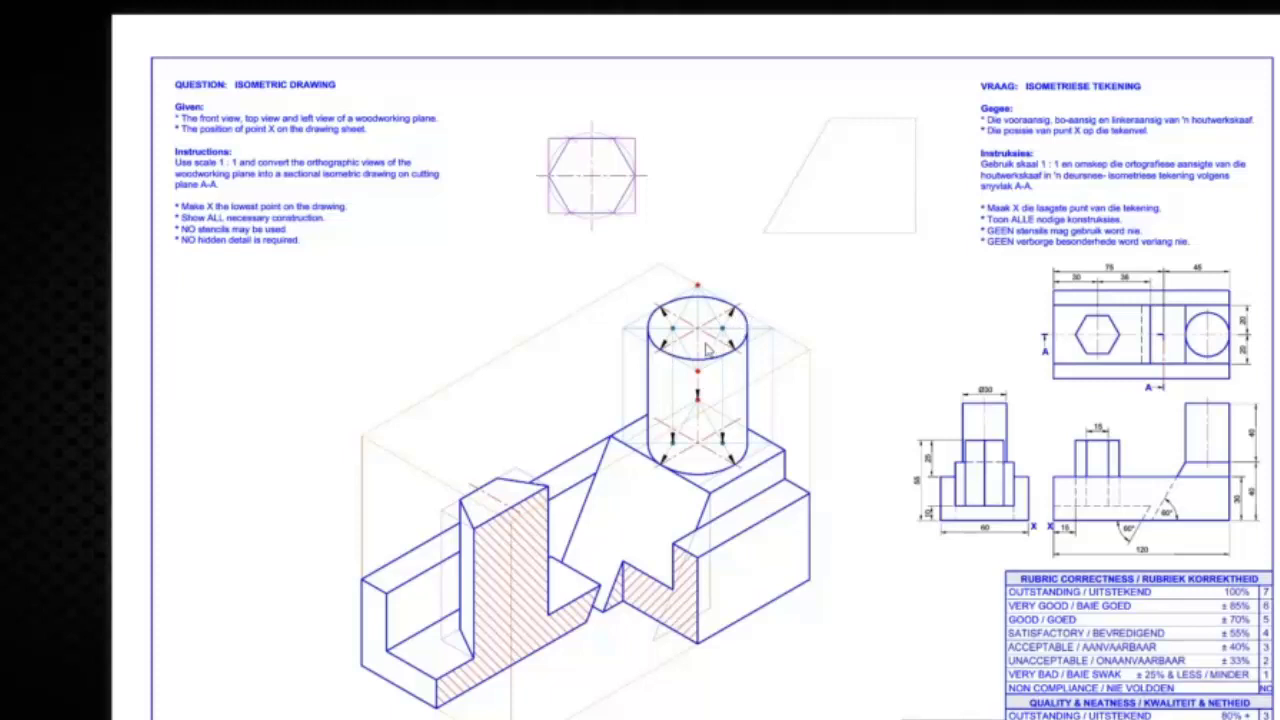
mouse_move(678, 362)
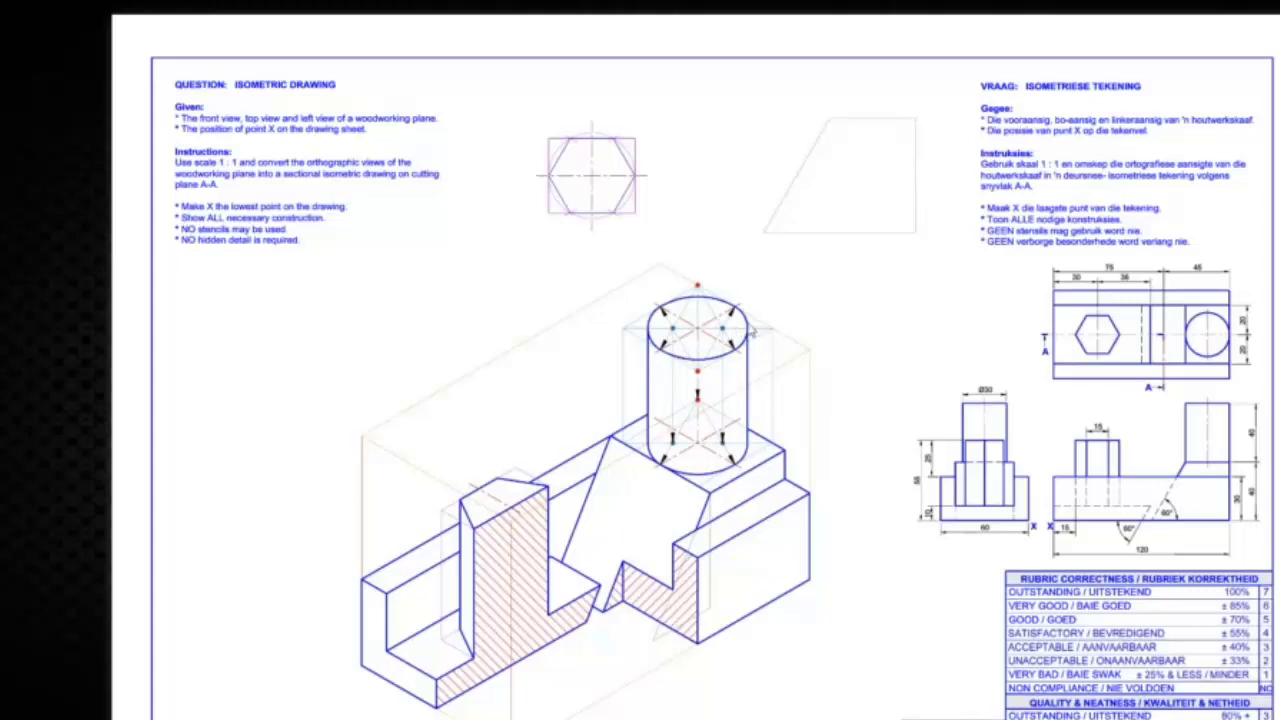
mouse_move(678, 364)
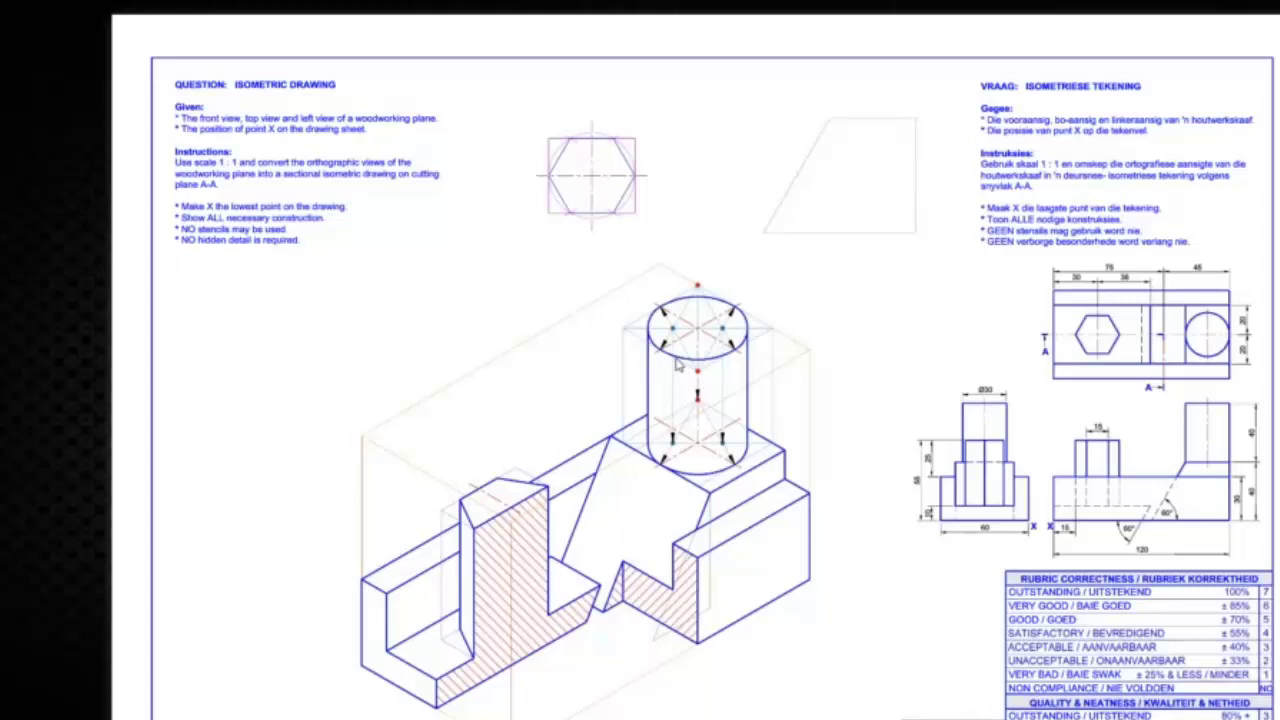
mouse_move(676, 370)
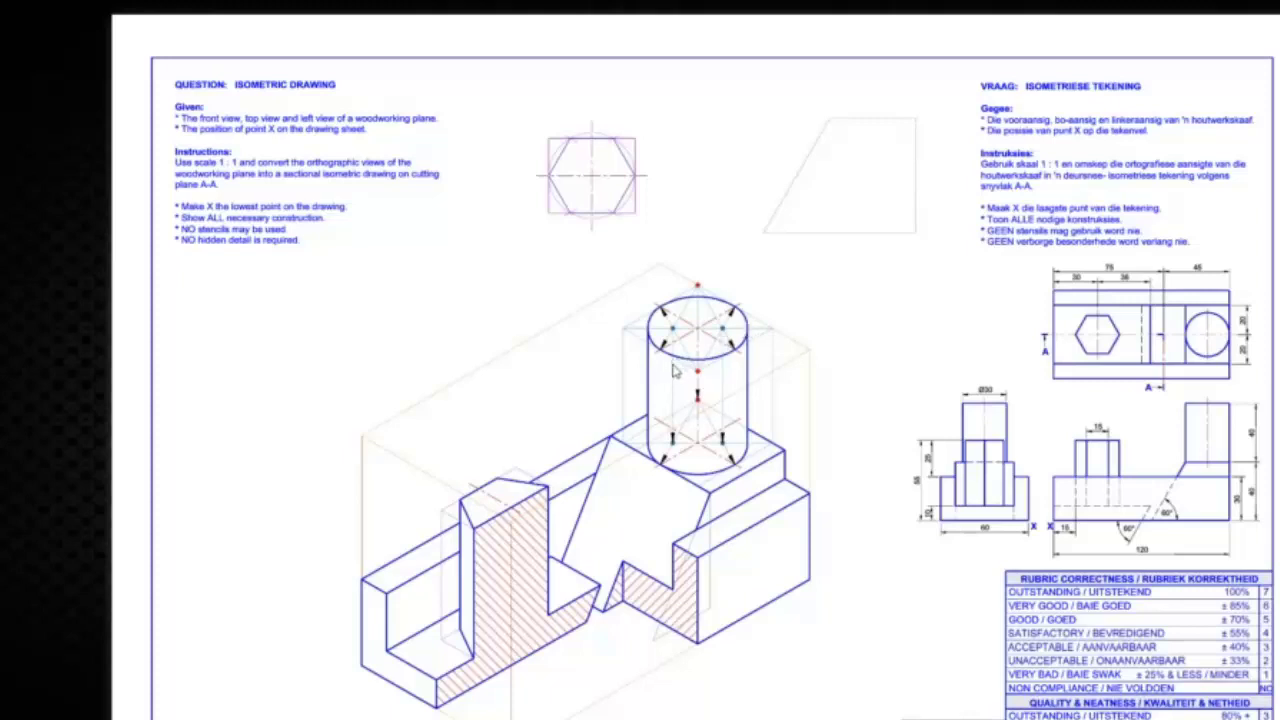
mouse_move(684, 486)
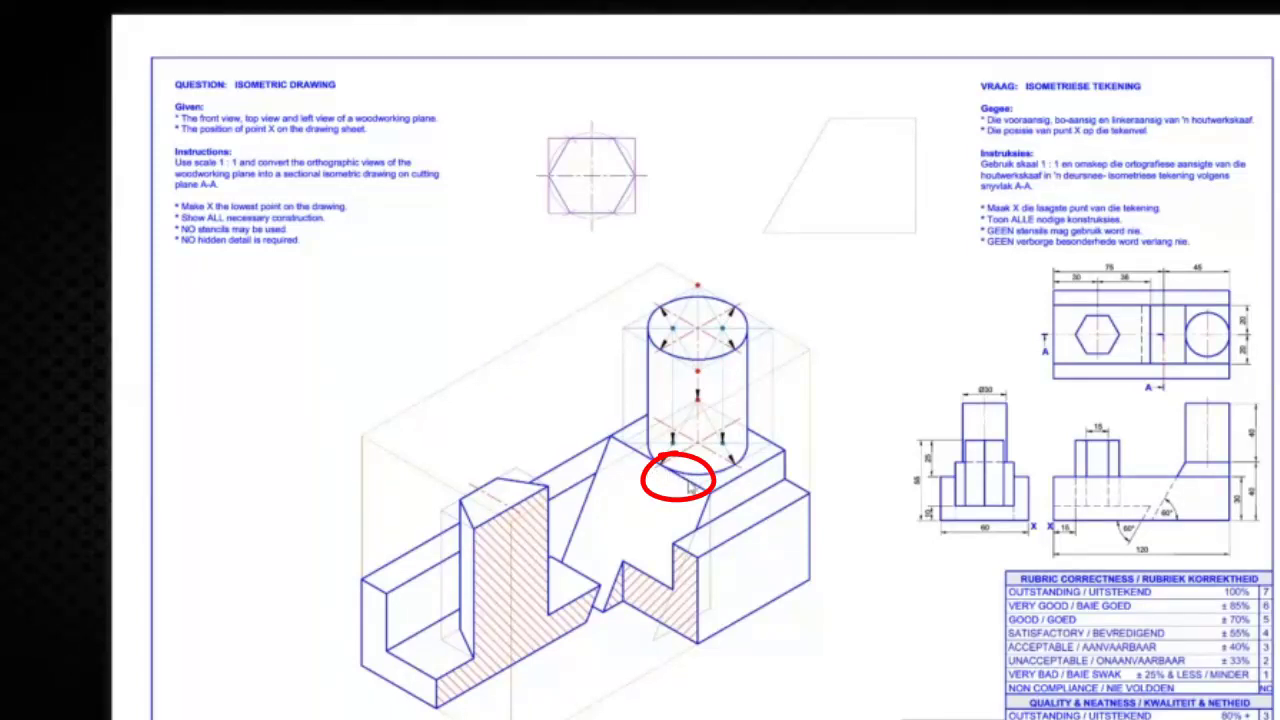
left_click_drag(690, 490, 650, 580)
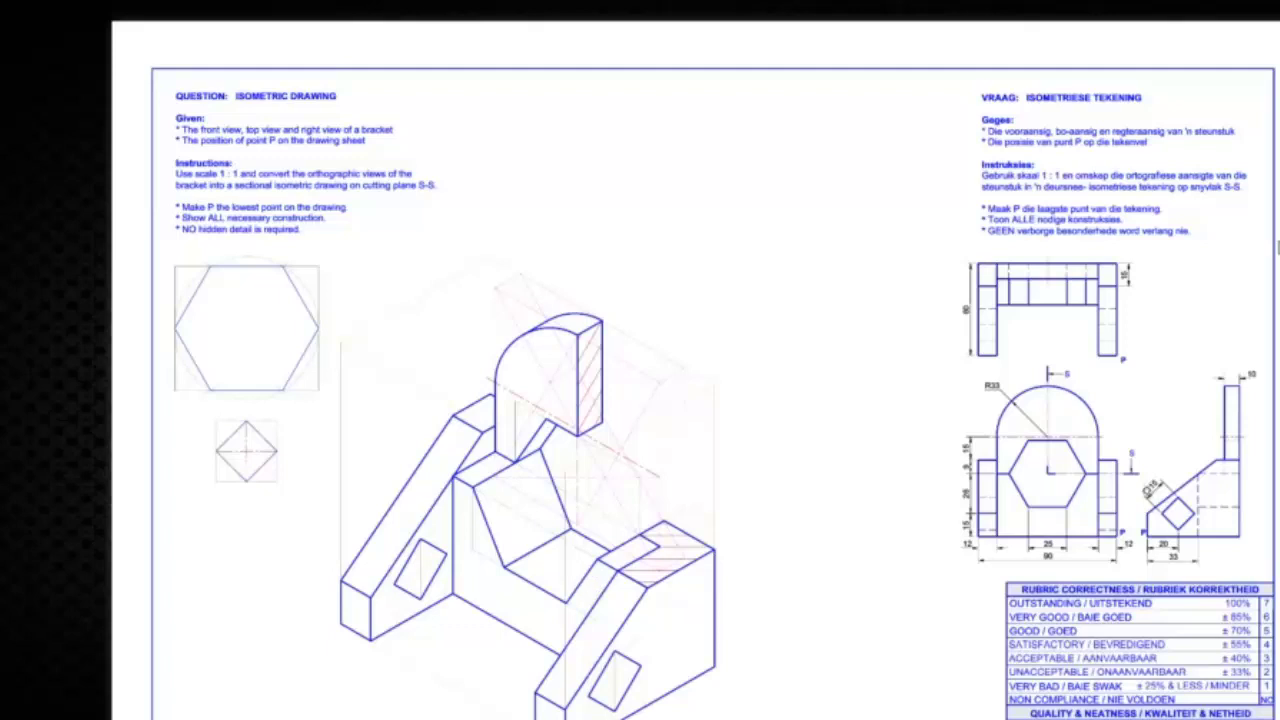
mouse_move(1044, 314)
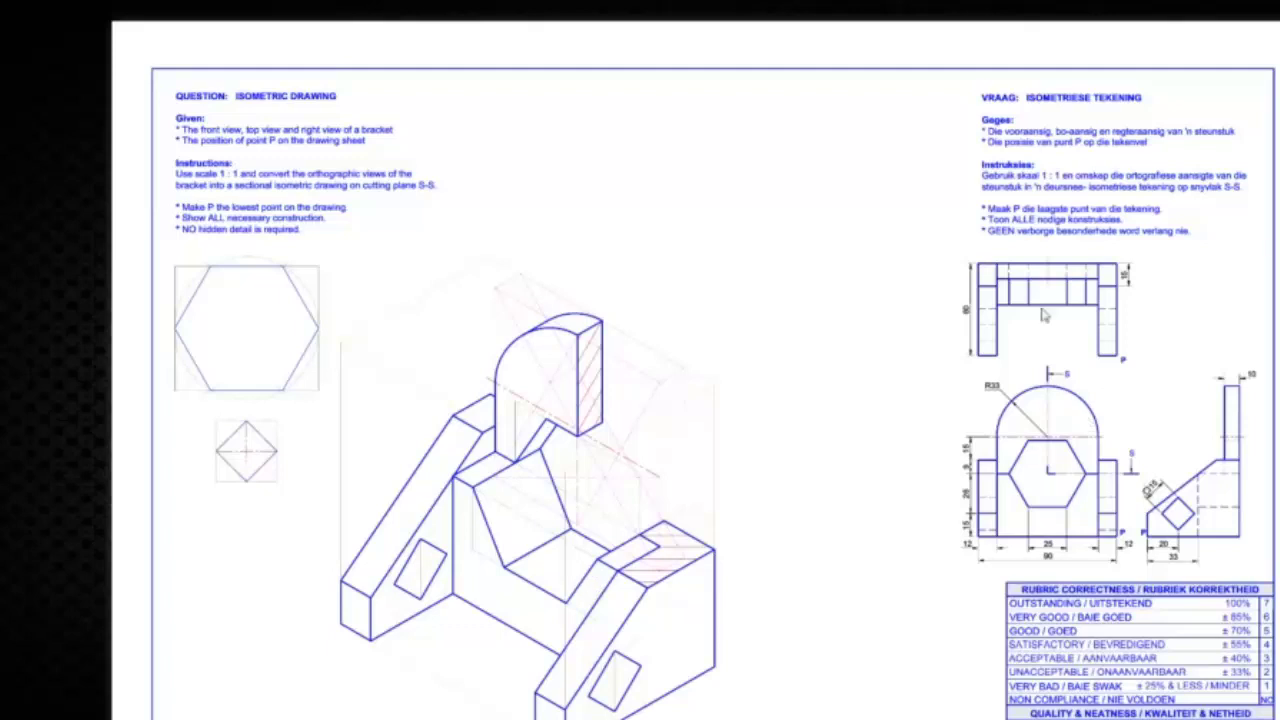
left_click_drag(1124, 364, 1124, 524)
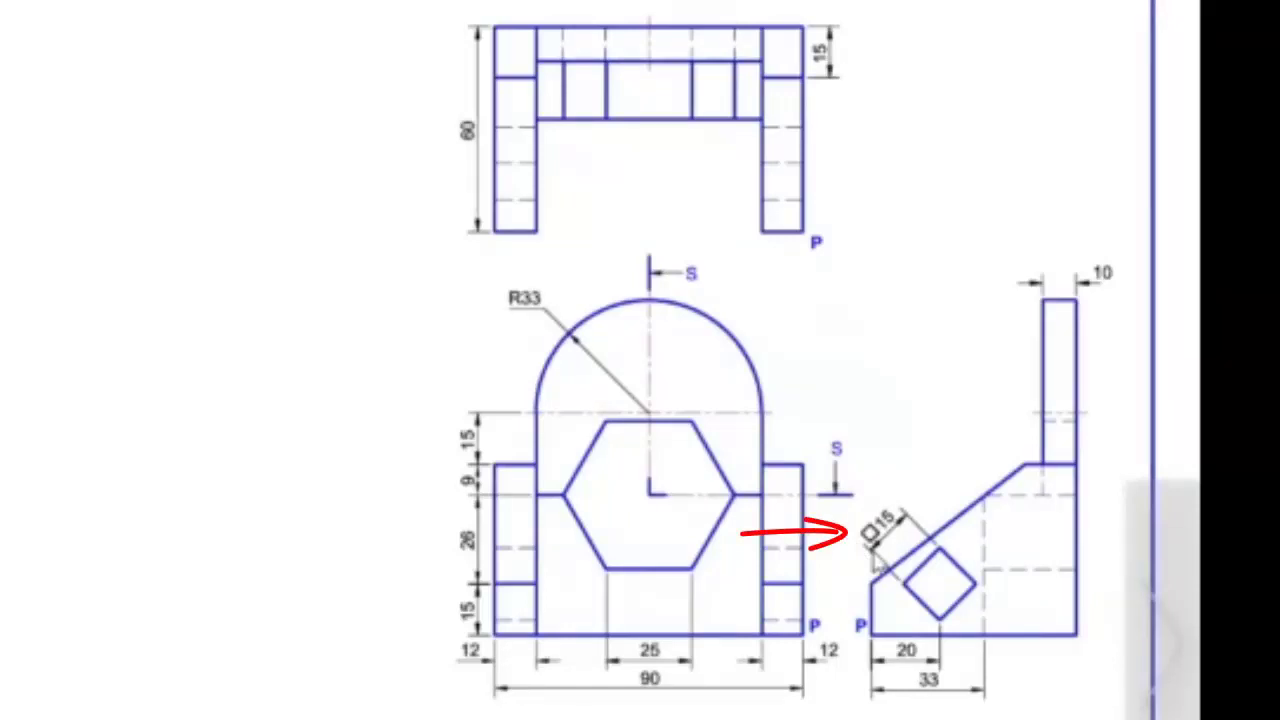
mouse_move(924, 640)
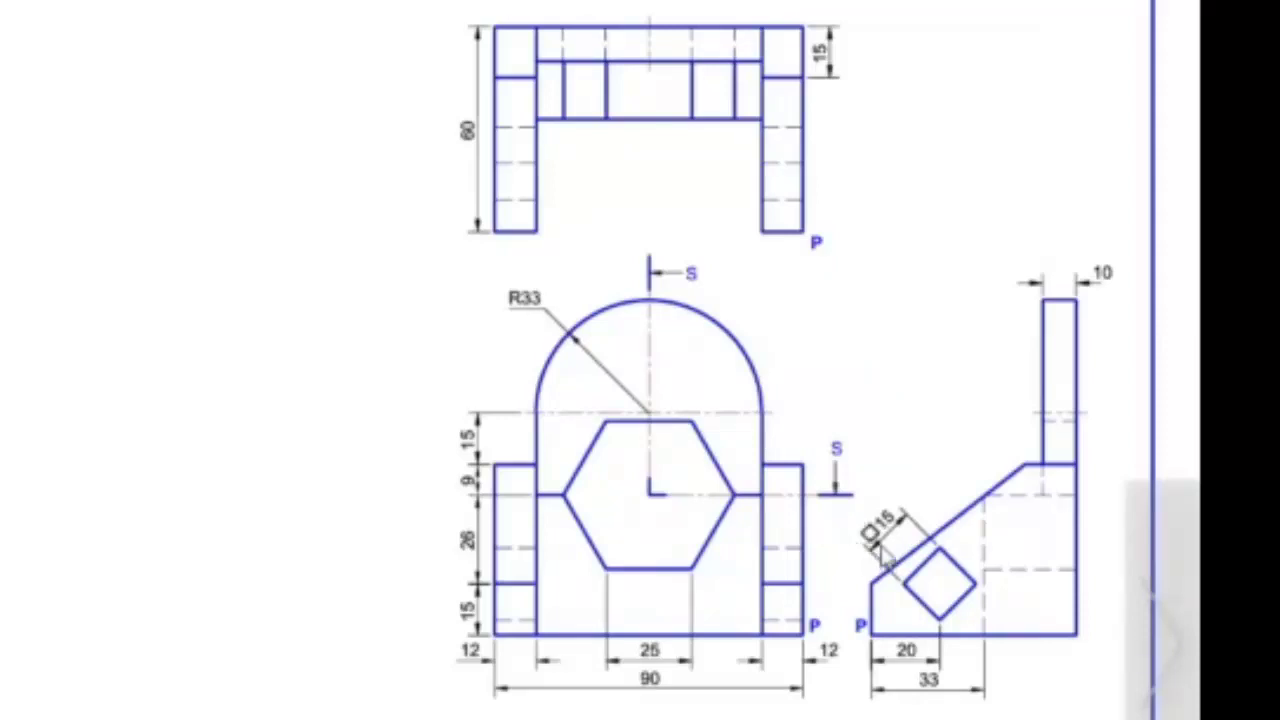
mouse_move(910, 536)
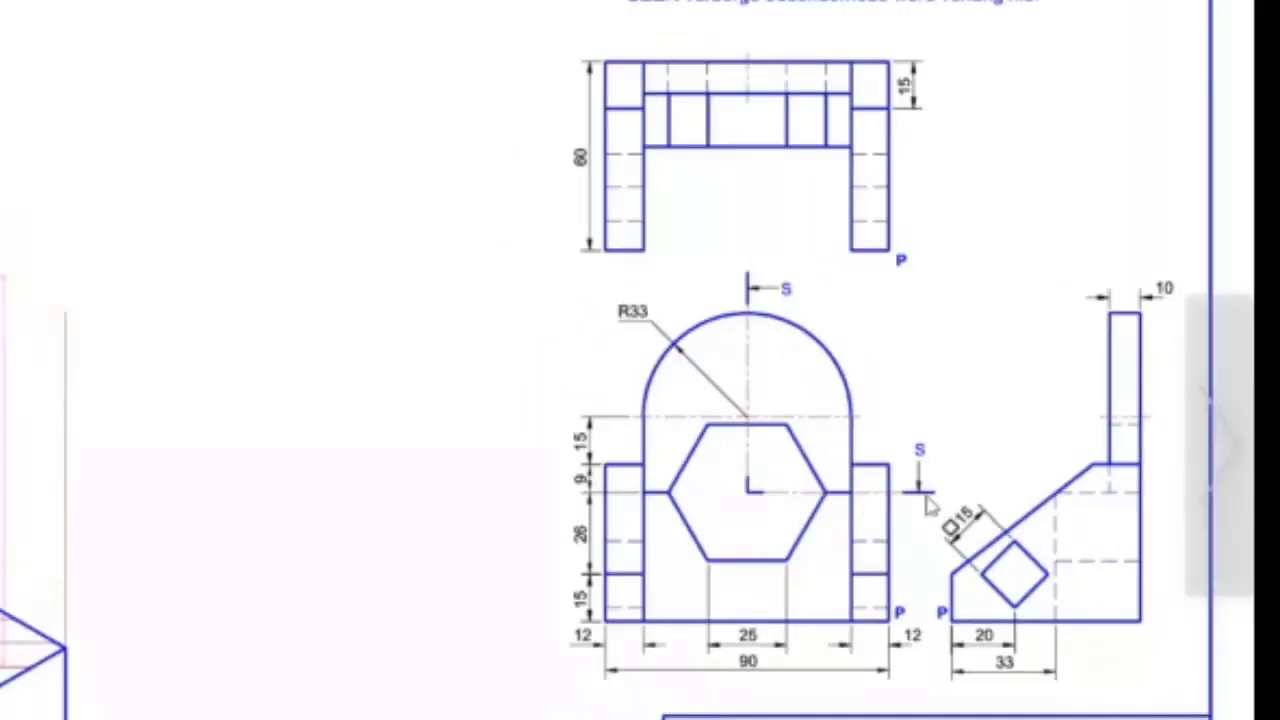
mouse_move(964, 496)
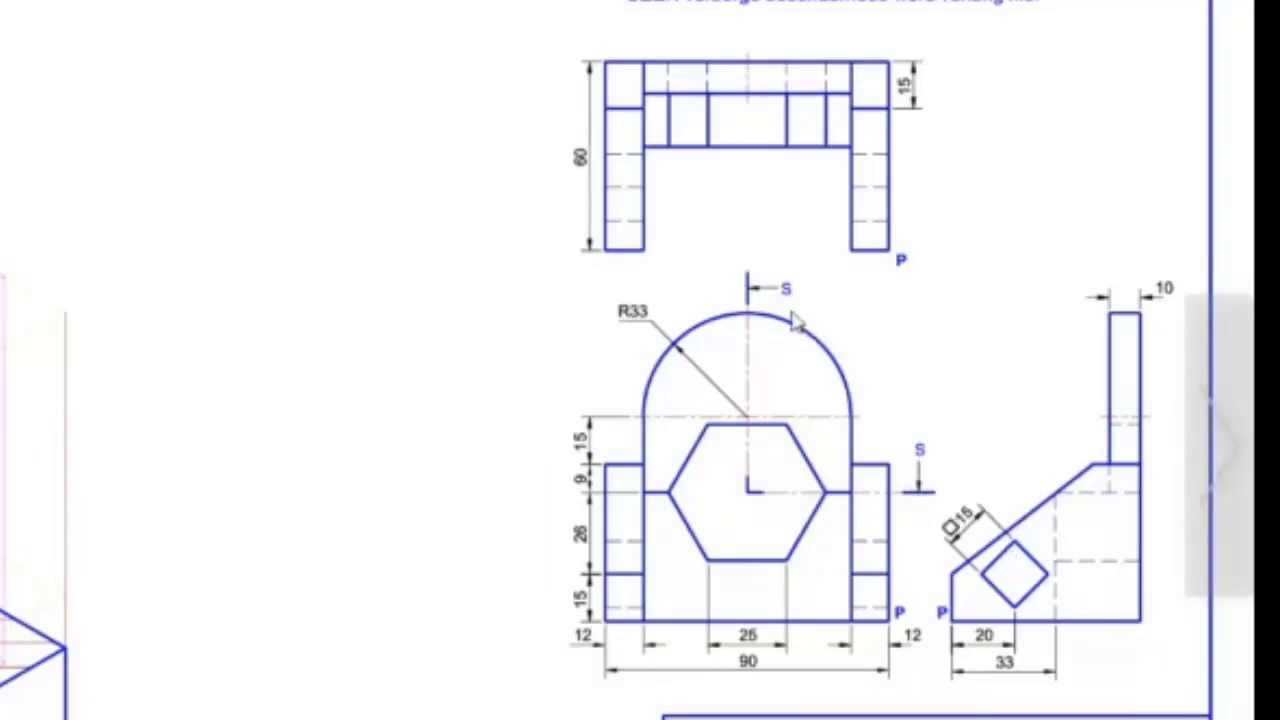
mouse_move(790, 304)
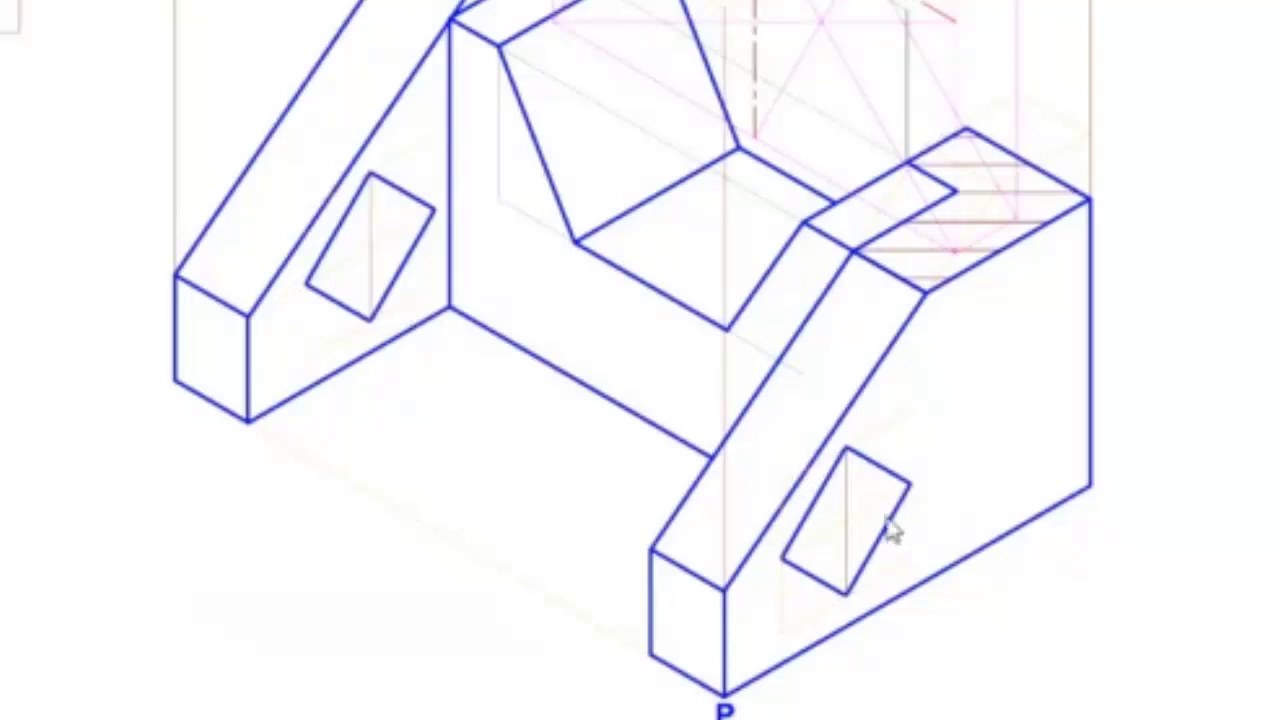
mouse_move(880, 480)
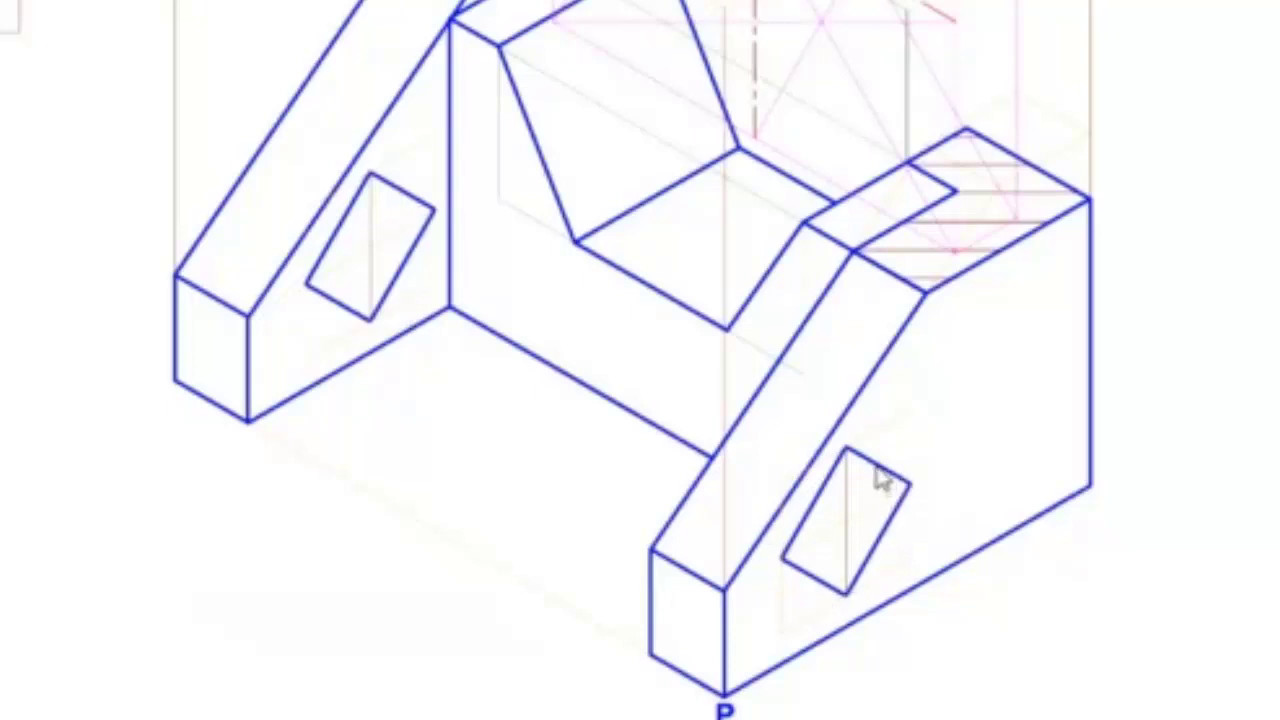
mouse_move(898, 538)
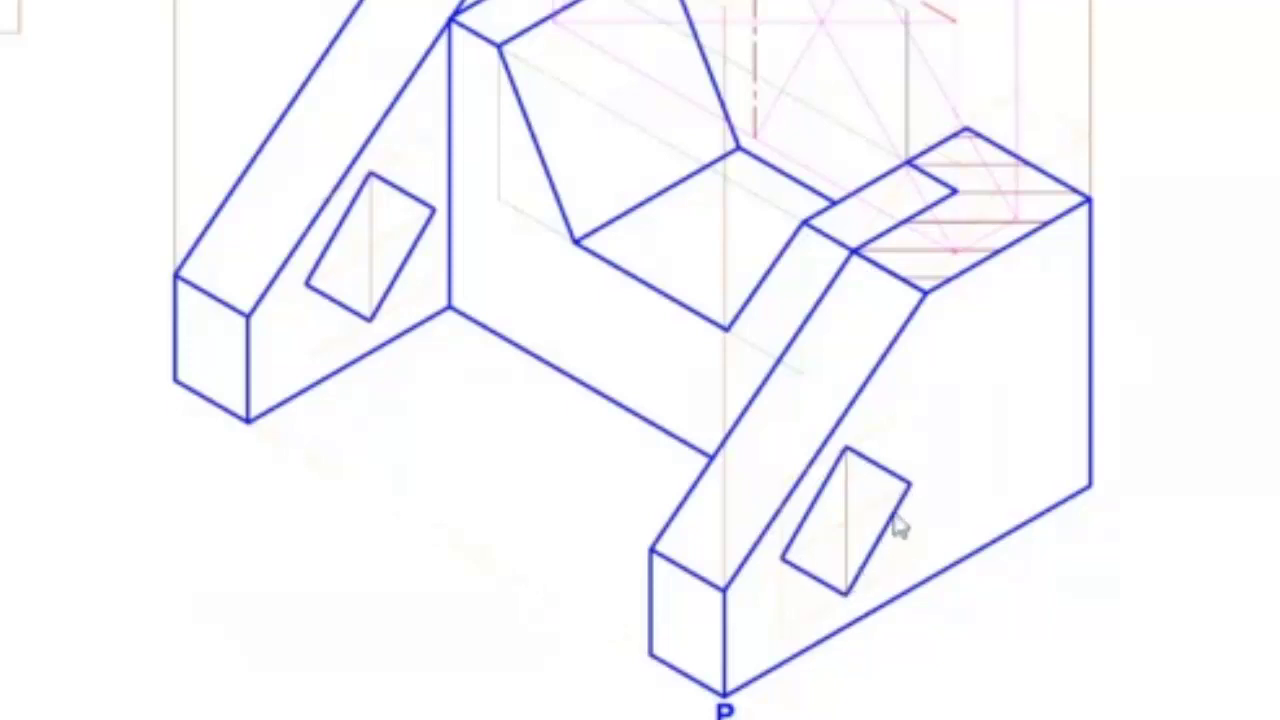
mouse_move(790, 570)
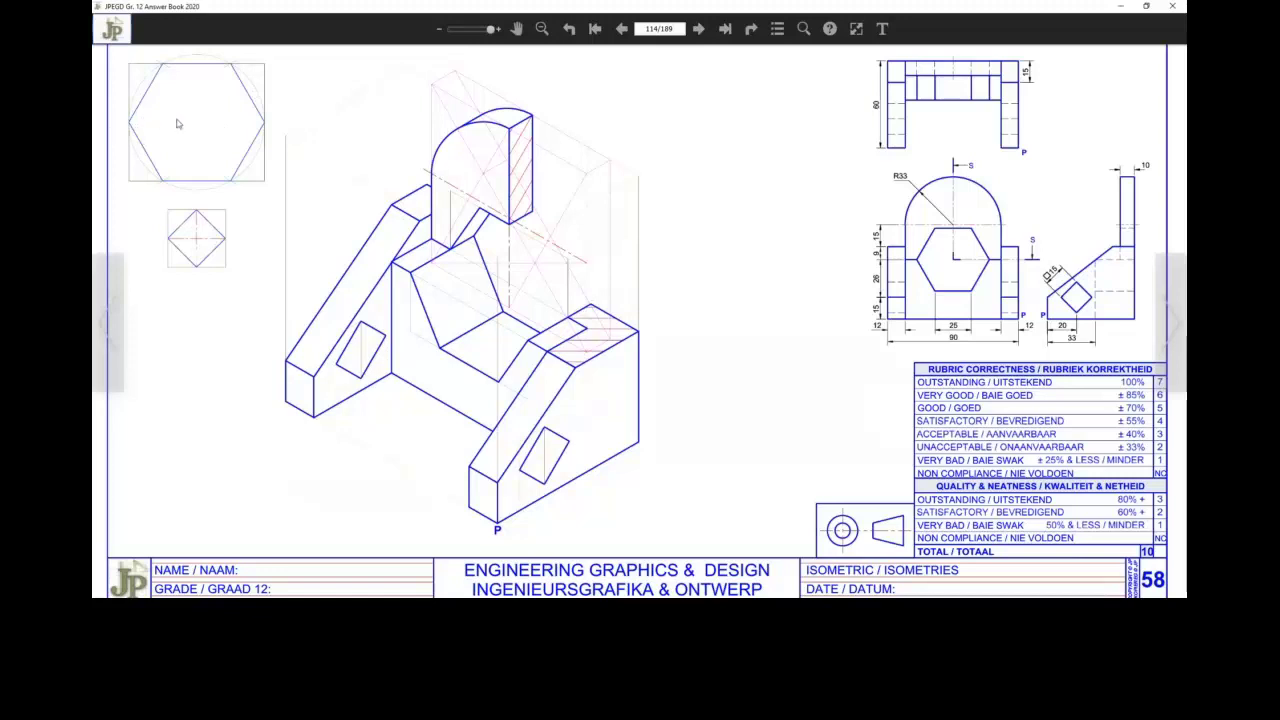
mouse_move(280, 124)
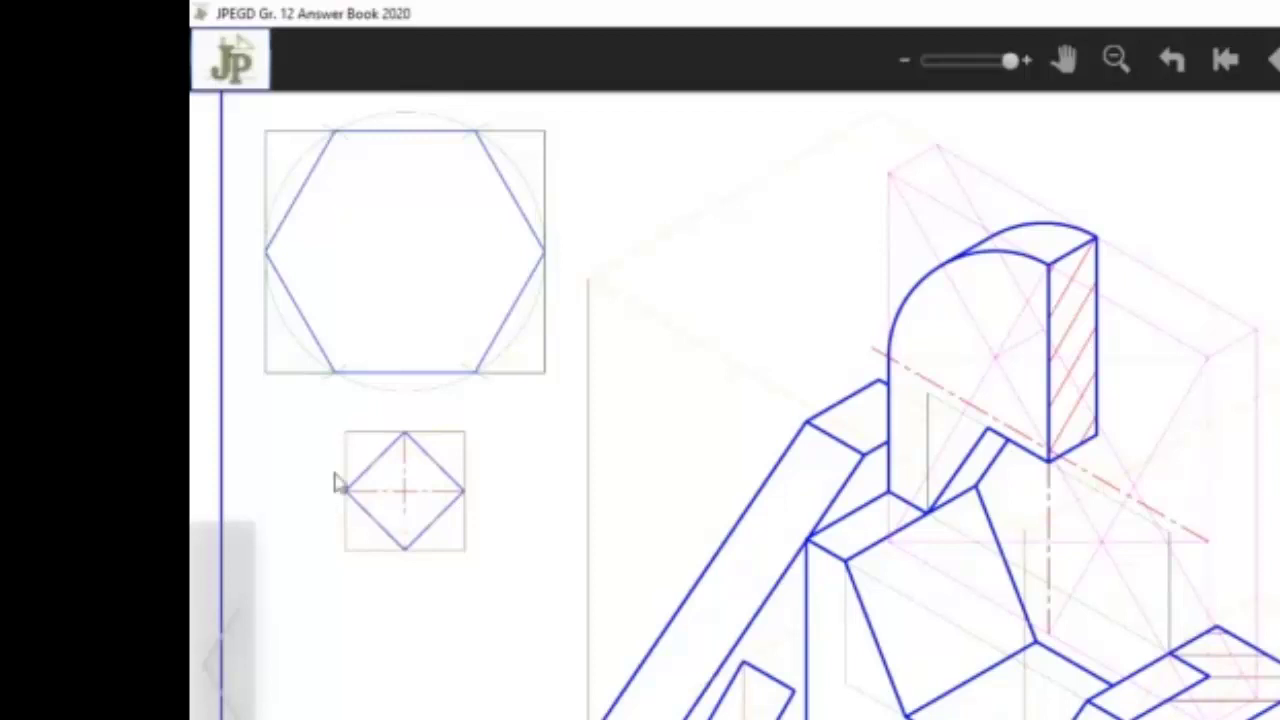
mouse_move(316, 540)
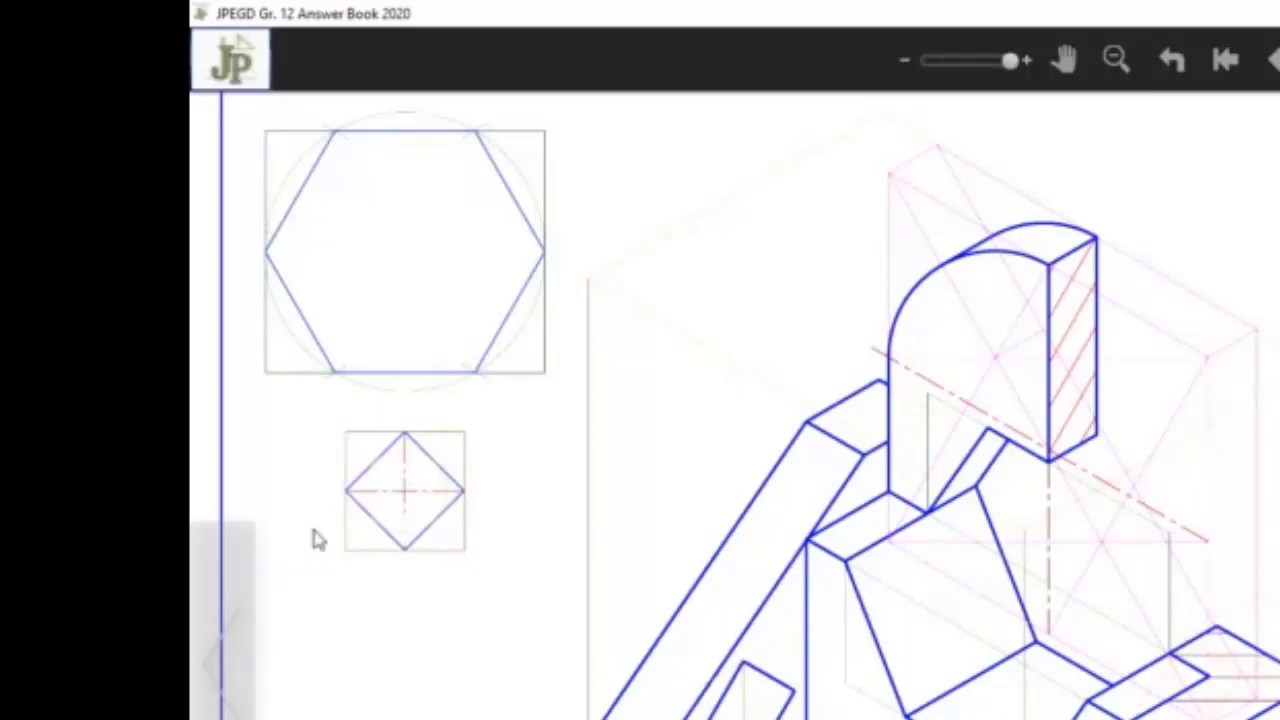
mouse_move(400, 472)
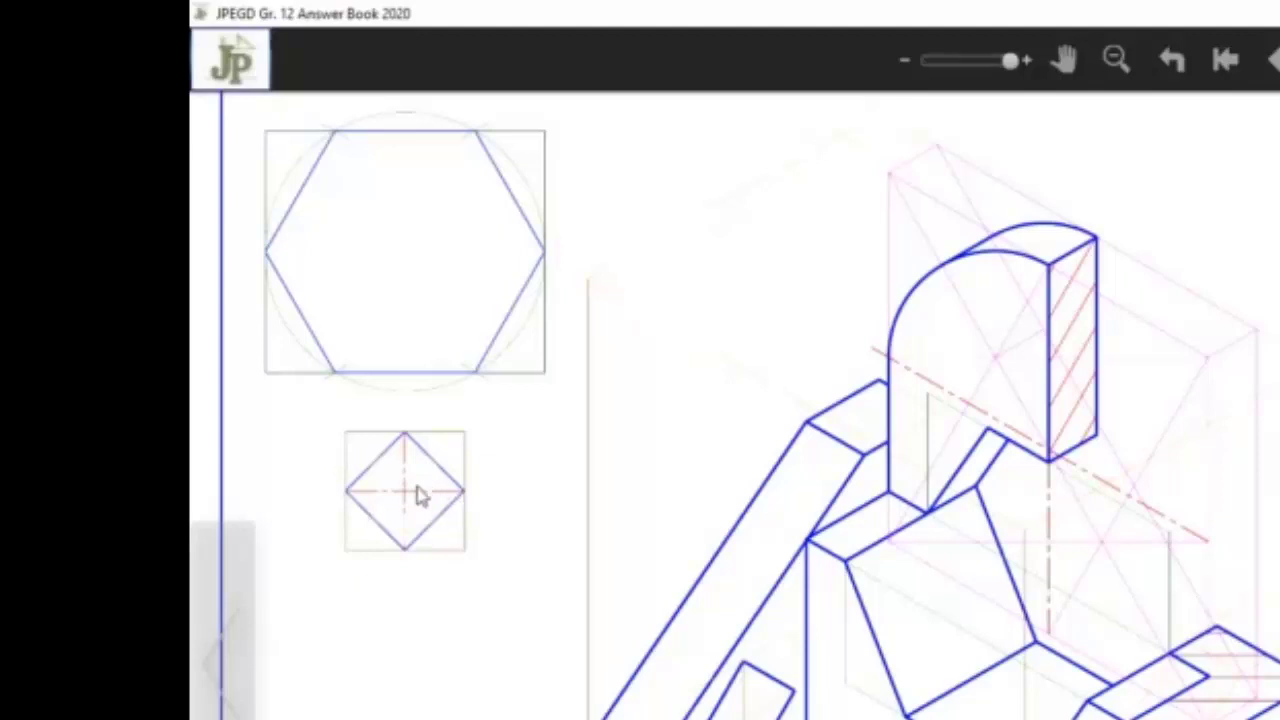
mouse_move(404, 580)
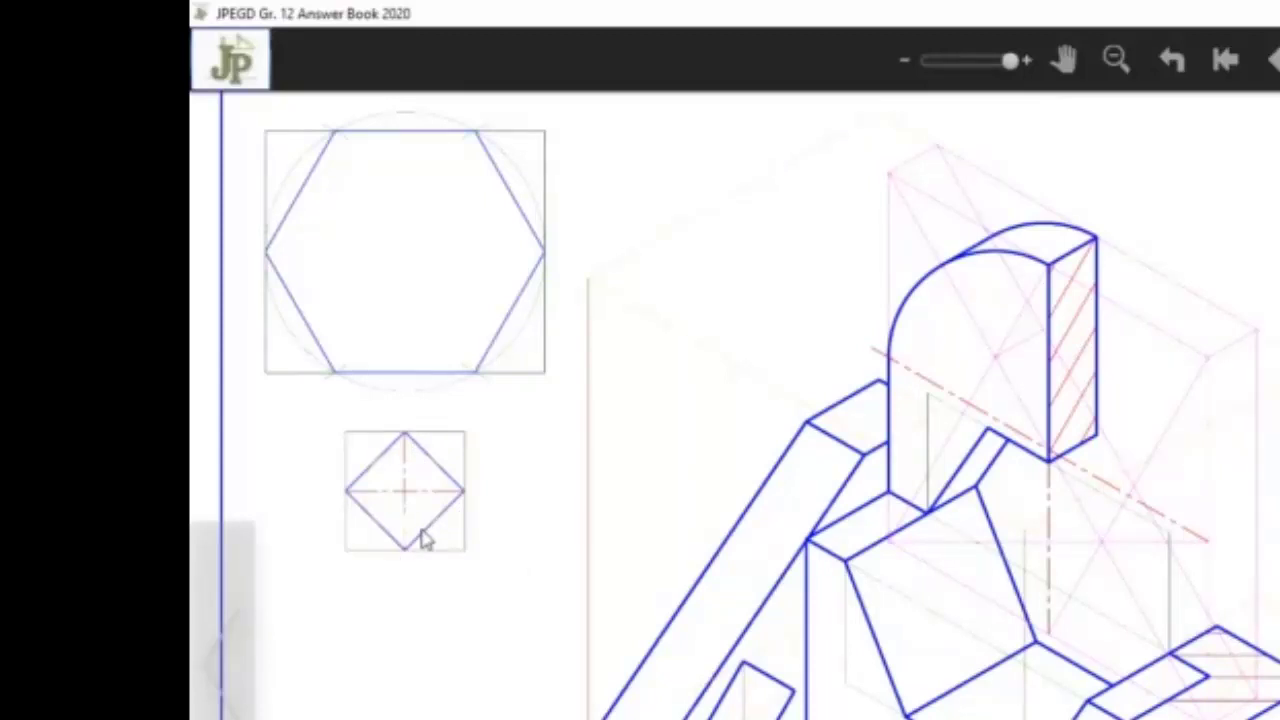
mouse_move(410, 504)
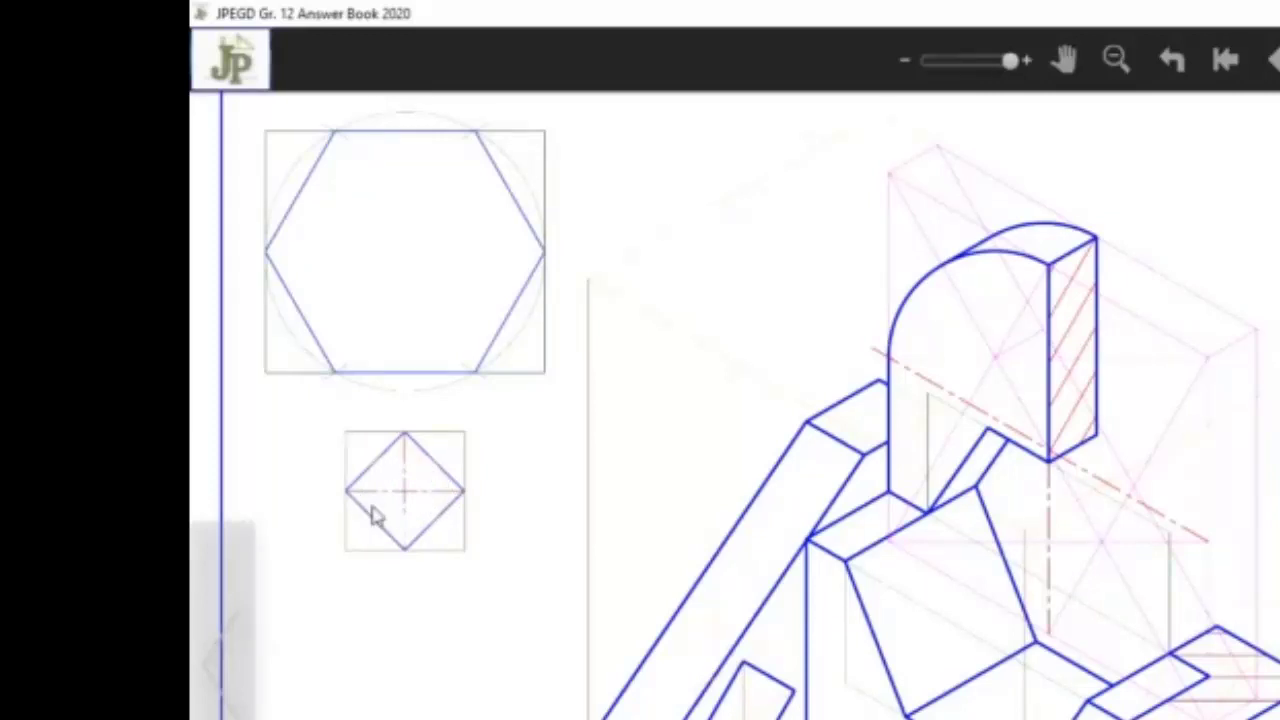
mouse_move(418, 536)
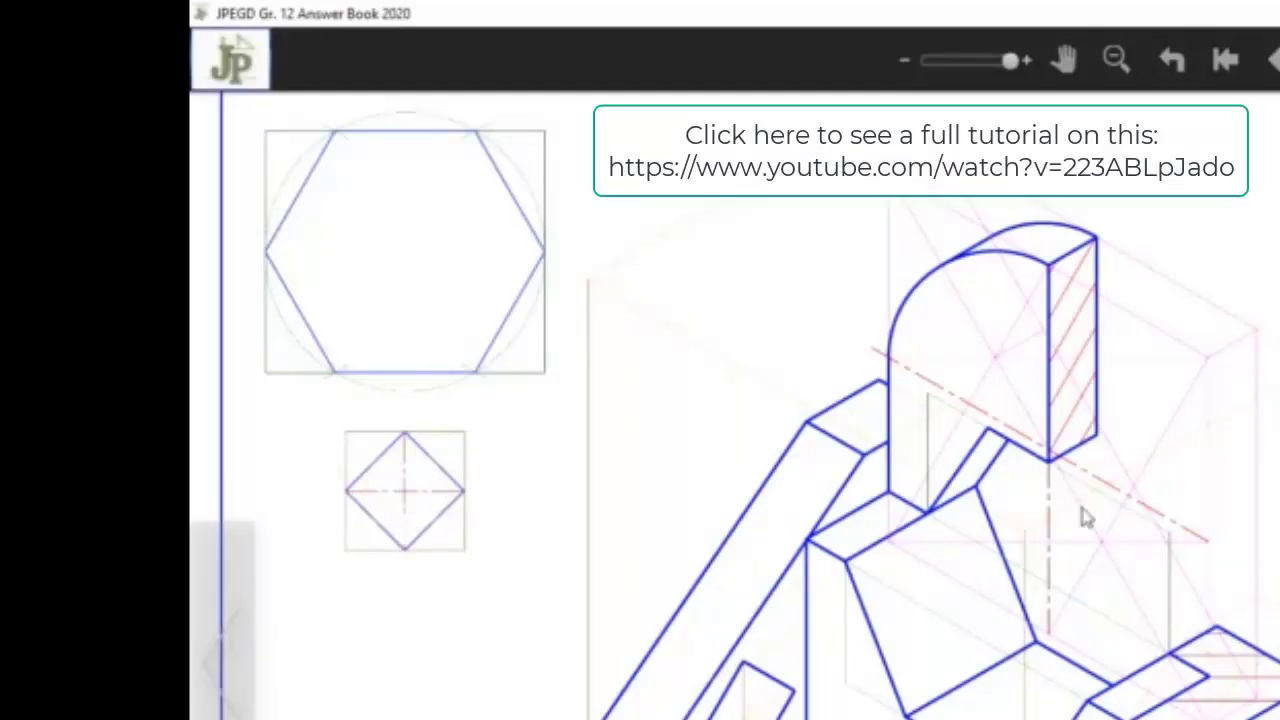
mouse_move(436, 496)
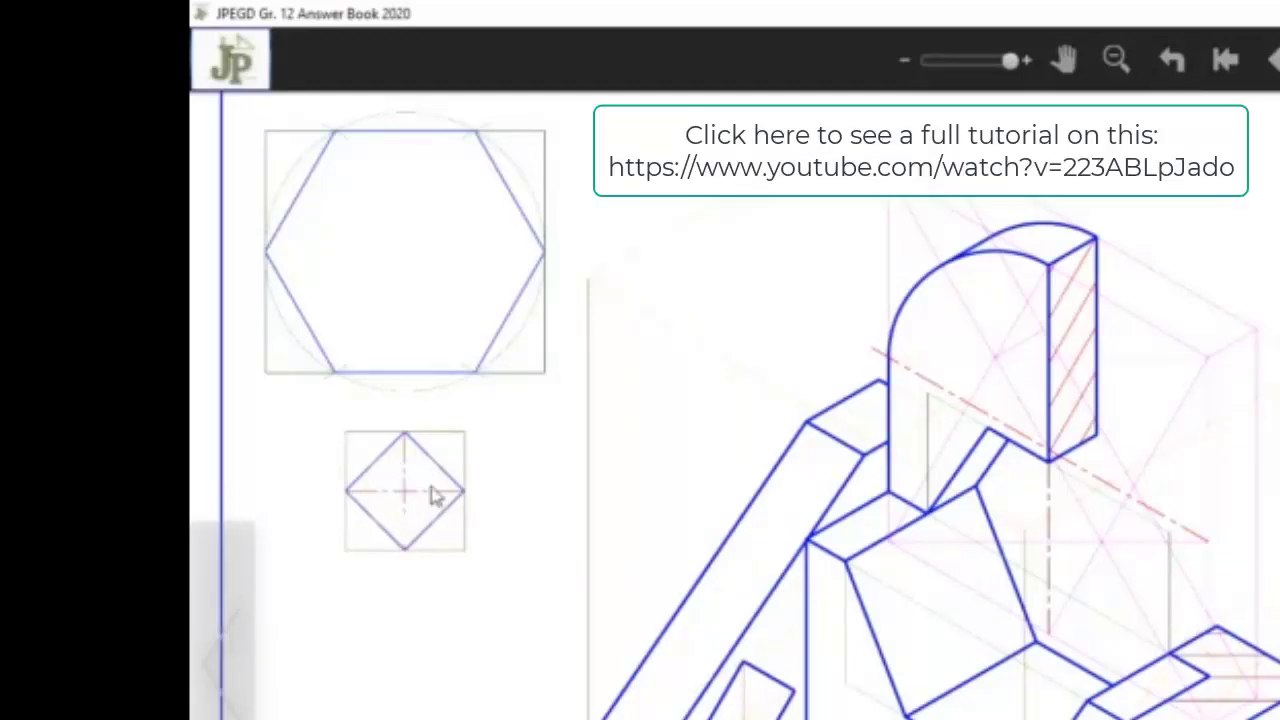
mouse_move(364, 496)
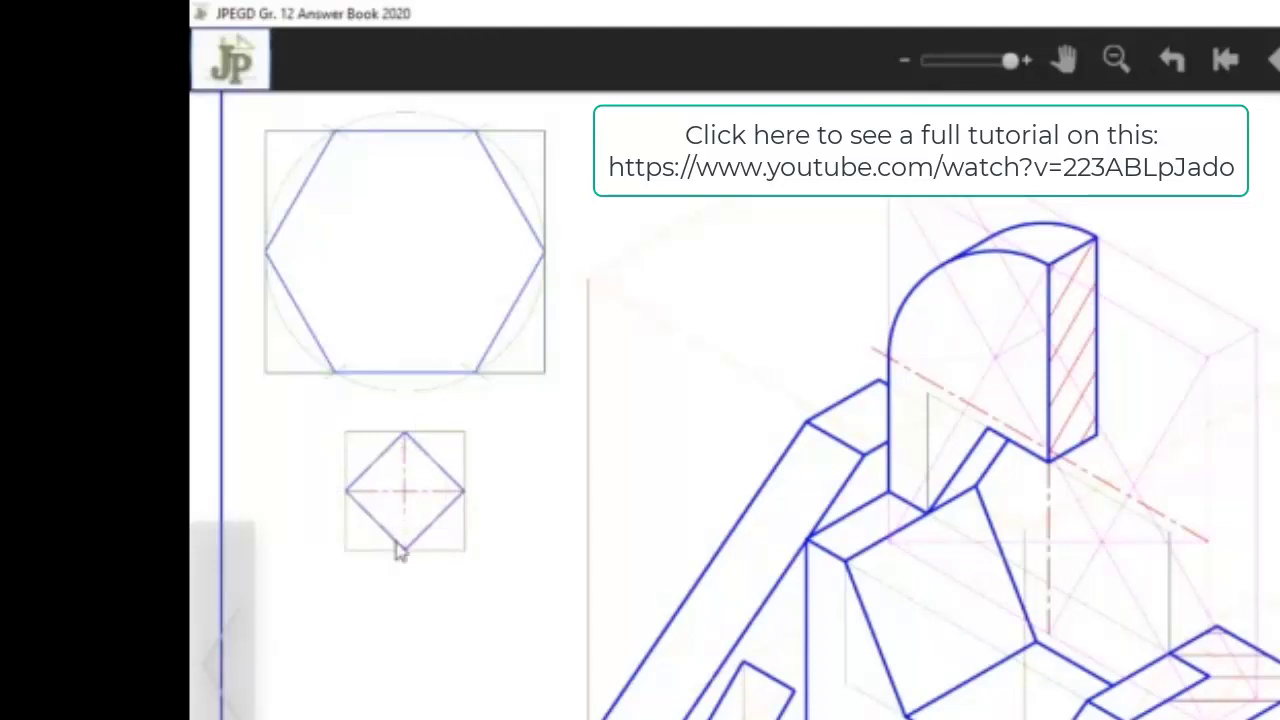
mouse_move(428, 444)
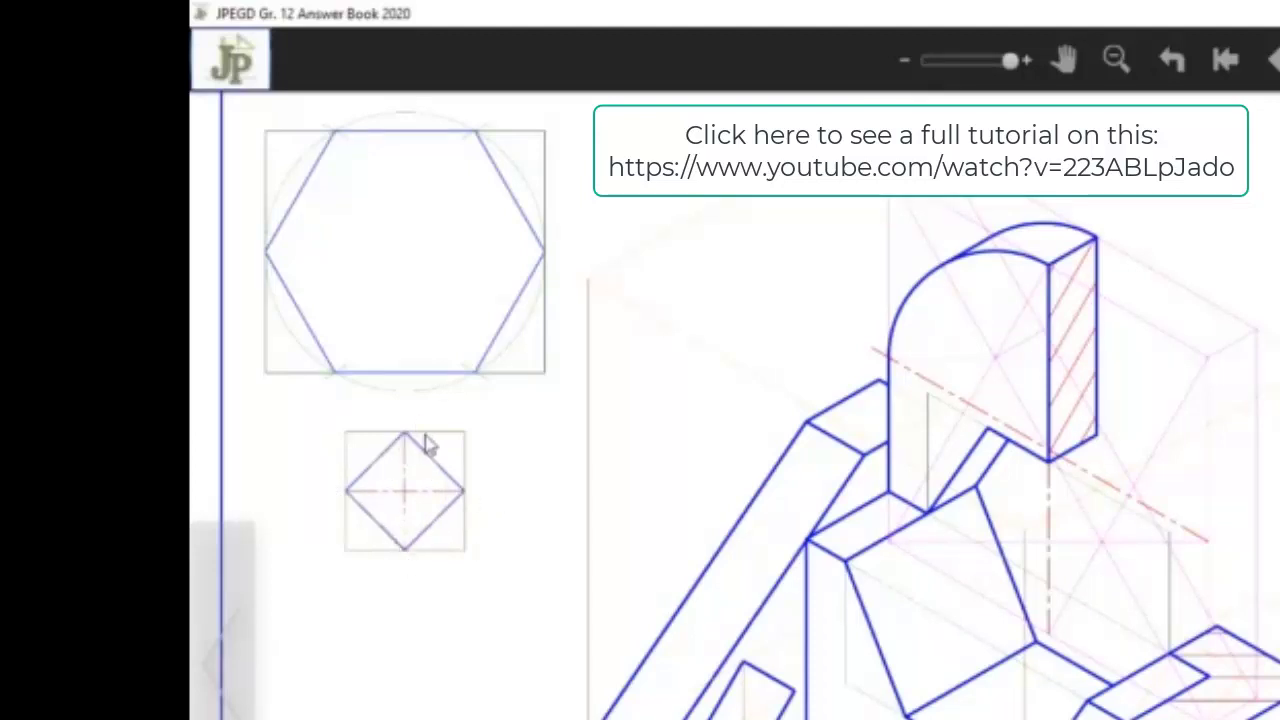
mouse_move(388, 528)
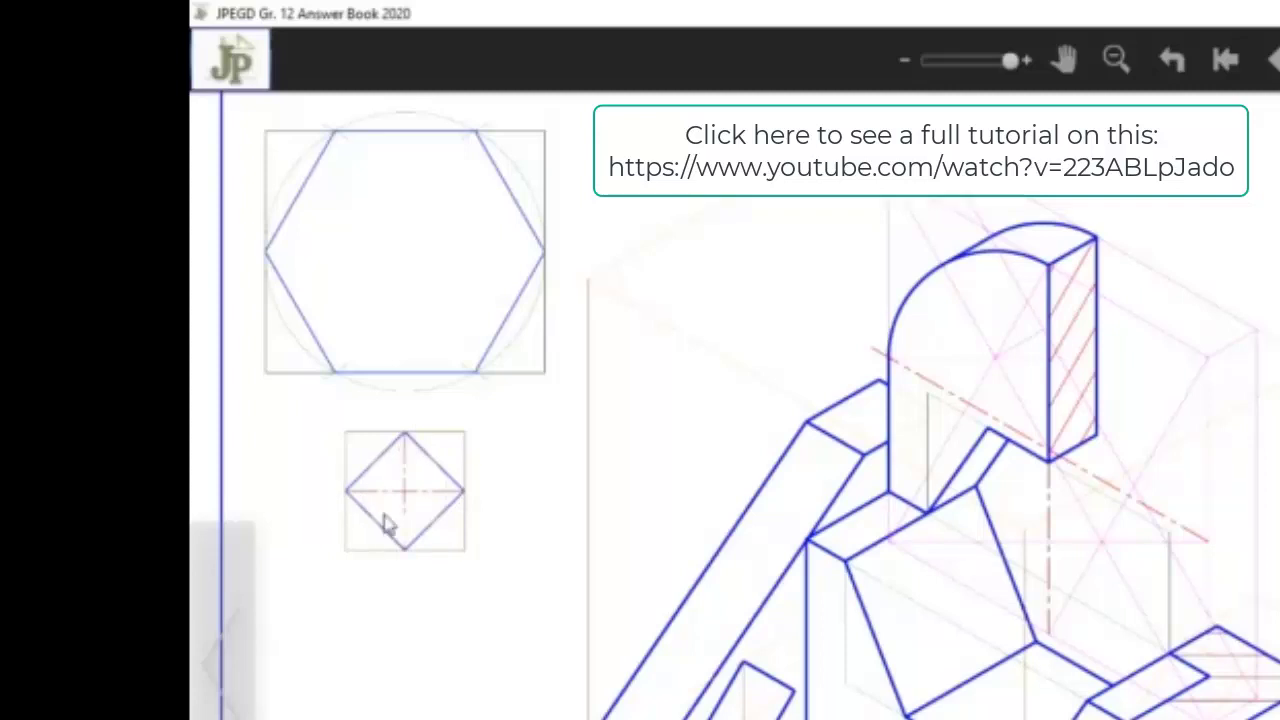
mouse_move(420, 530)
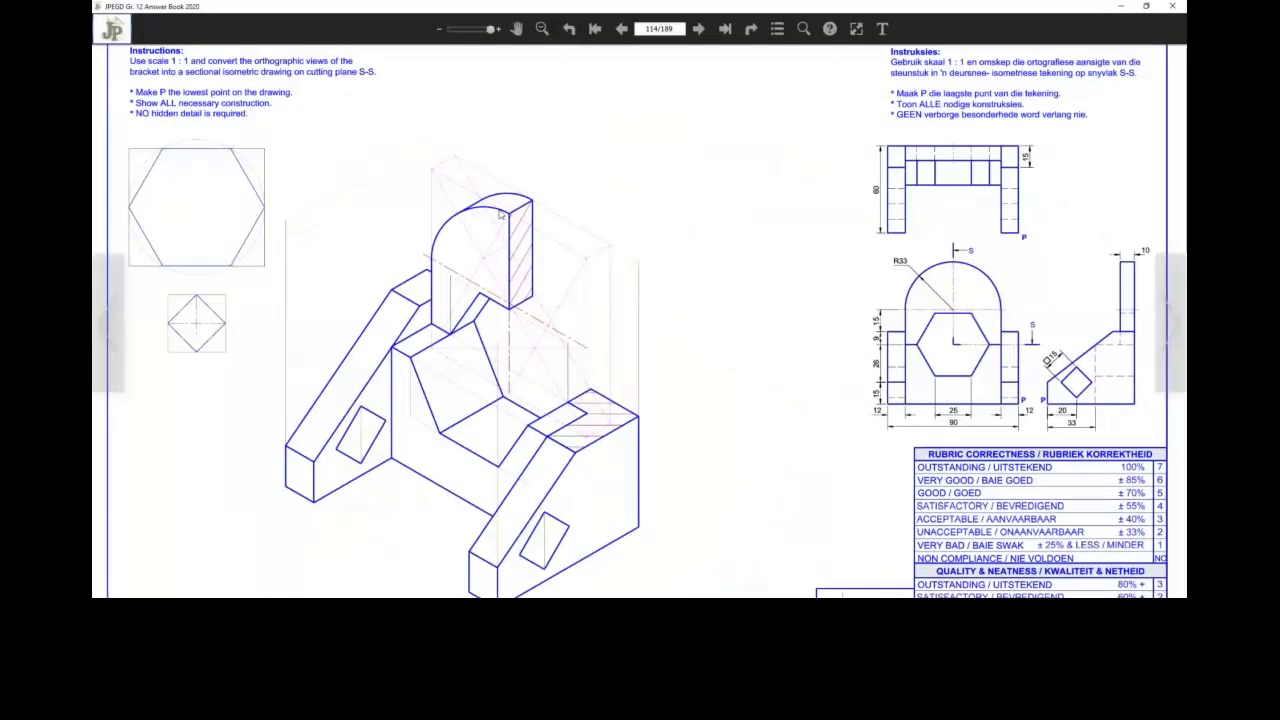
mouse_move(610, 368)
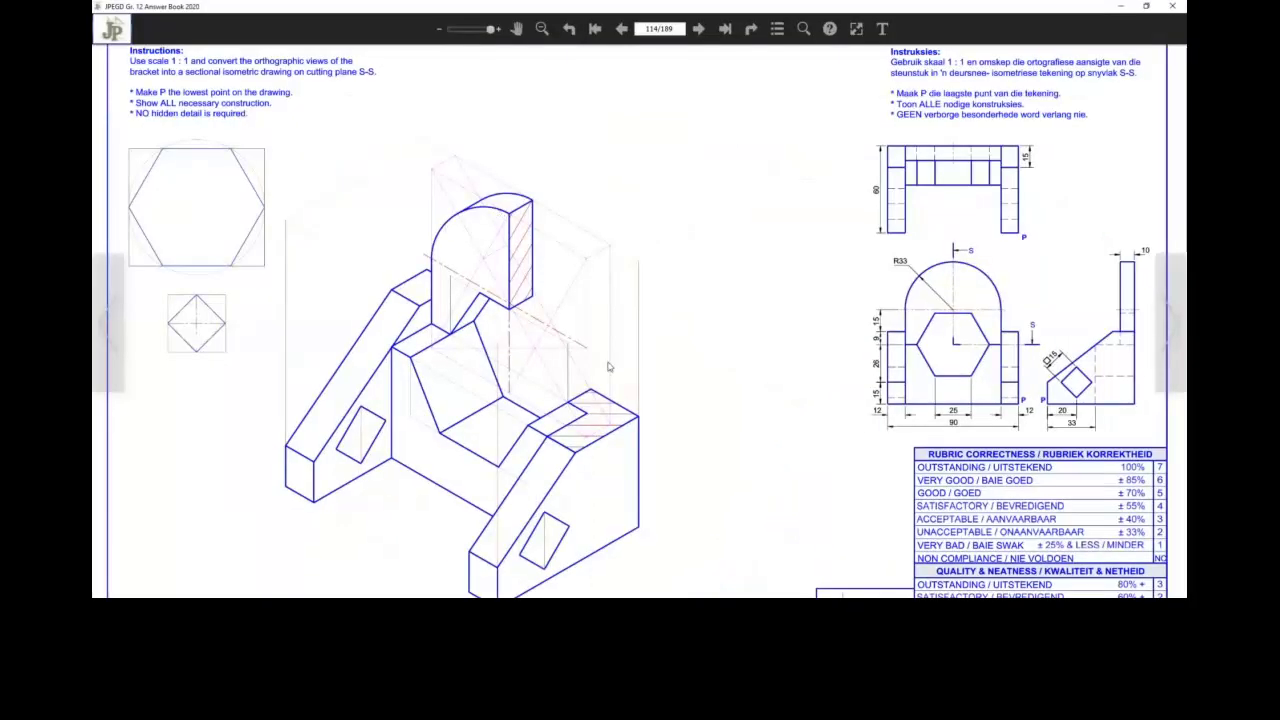